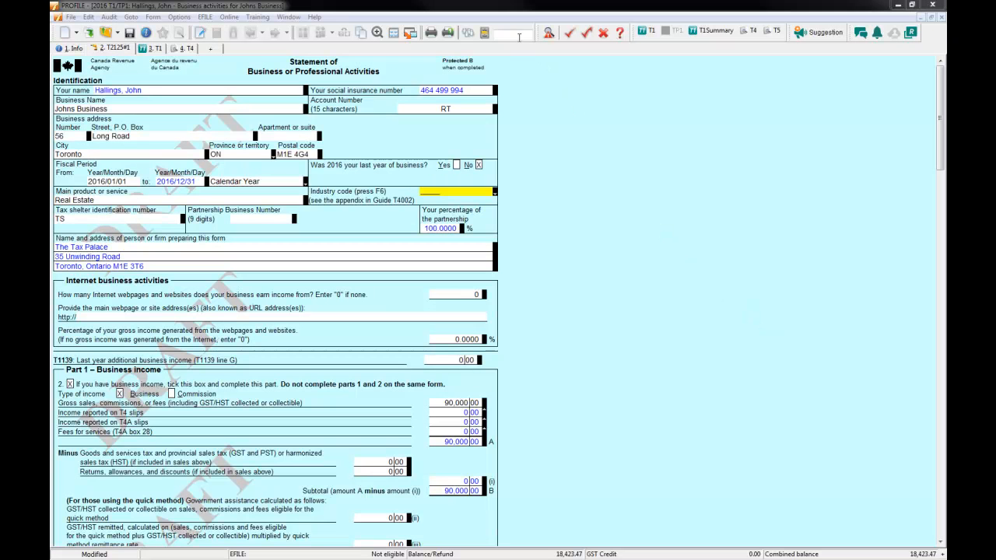
pyautogui.moveTo(510, 34)
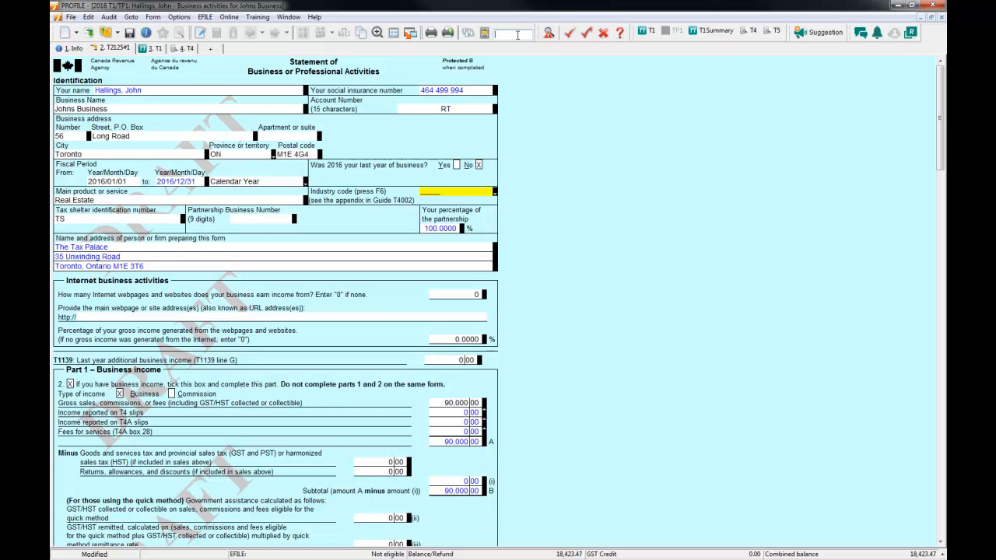
# - Bring up the T2125 and review the taxpayer name, business name and fiscal period type choices
pyautogui.write('T2125')
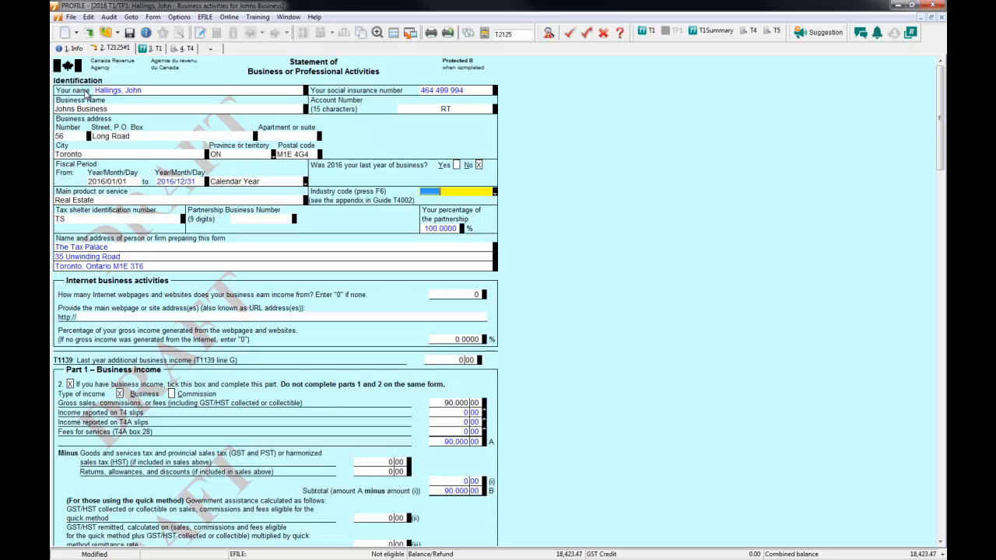
pyautogui.click(117, 91)
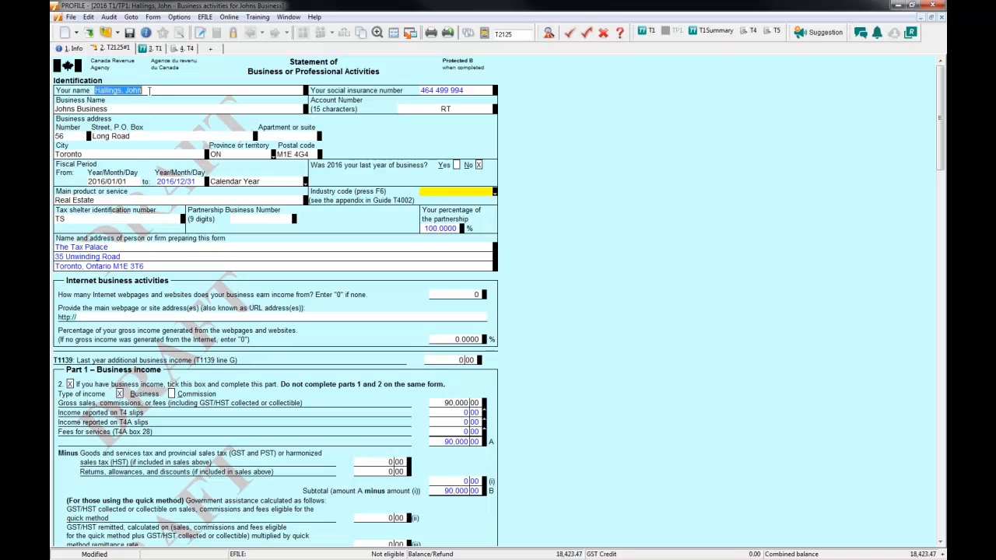
pyautogui.click(81, 109)
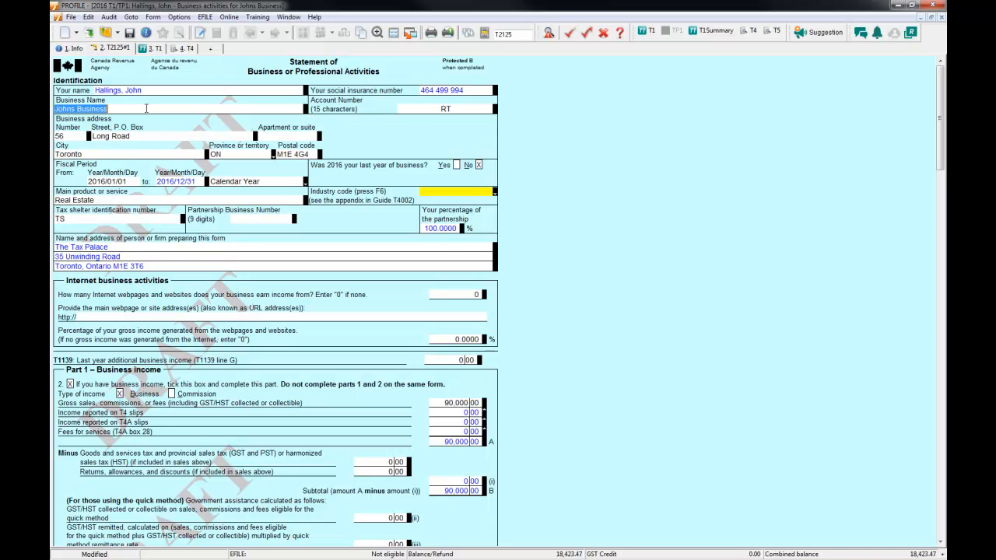
pyautogui.moveTo(414, 107)
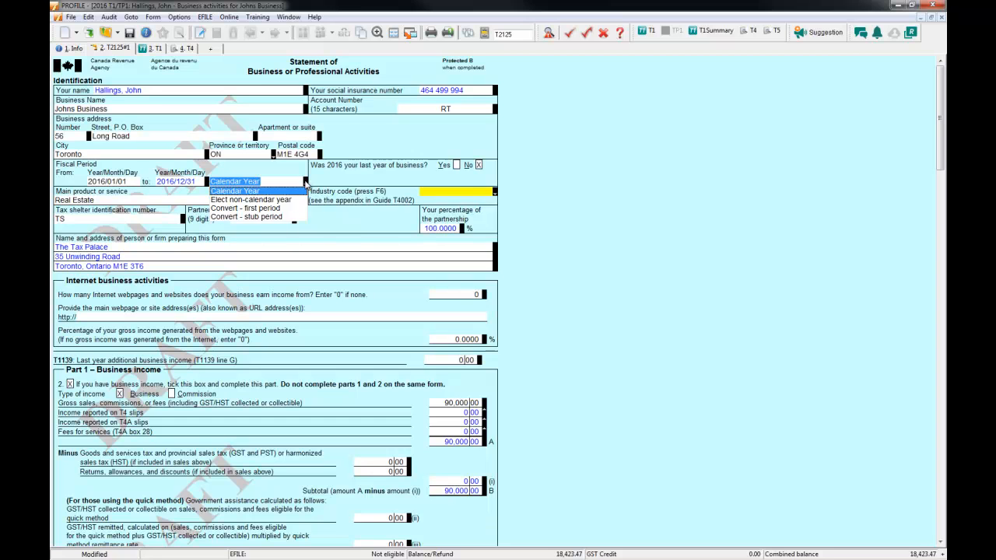
pyautogui.click(234, 191)
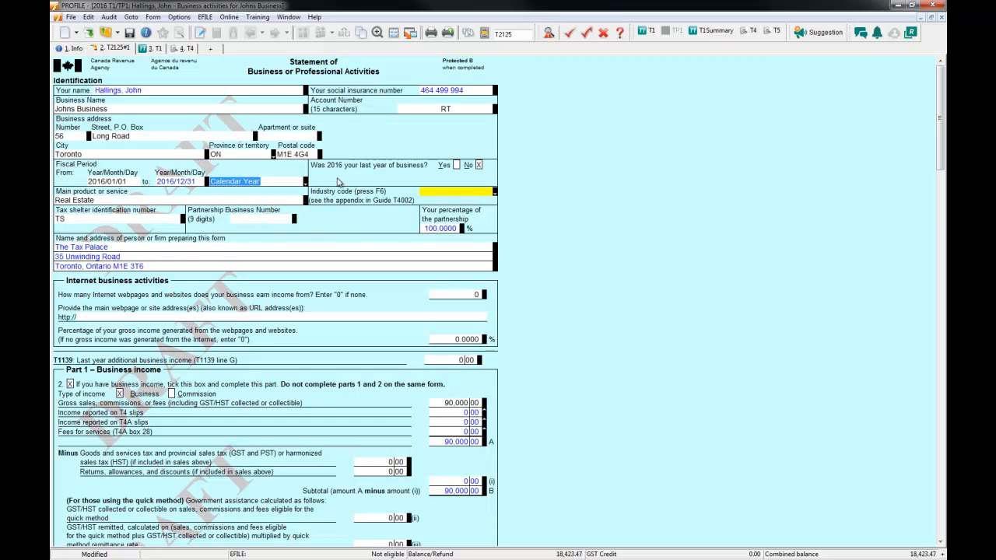
pyautogui.moveTo(485, 180)
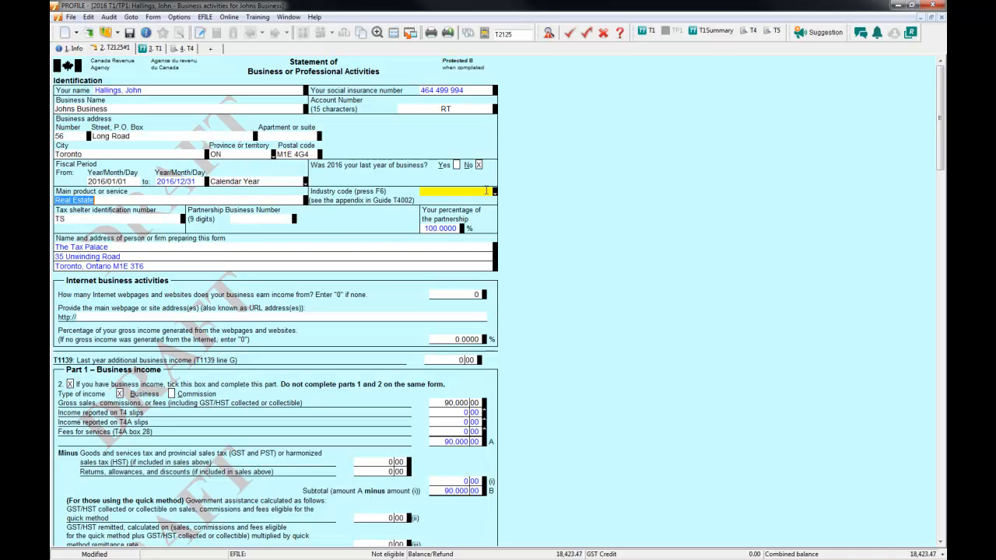
pyautogui.moveTo(486, 190)
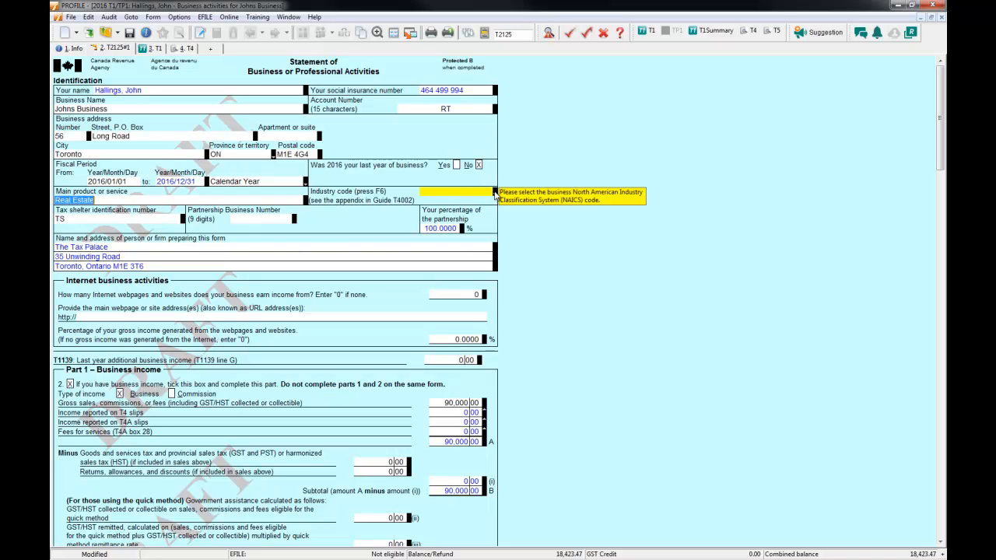
# - Set the industry code to 531390, other activities related to real estate, found via keyword 'Rea'
pyautogui.click(432, 191)
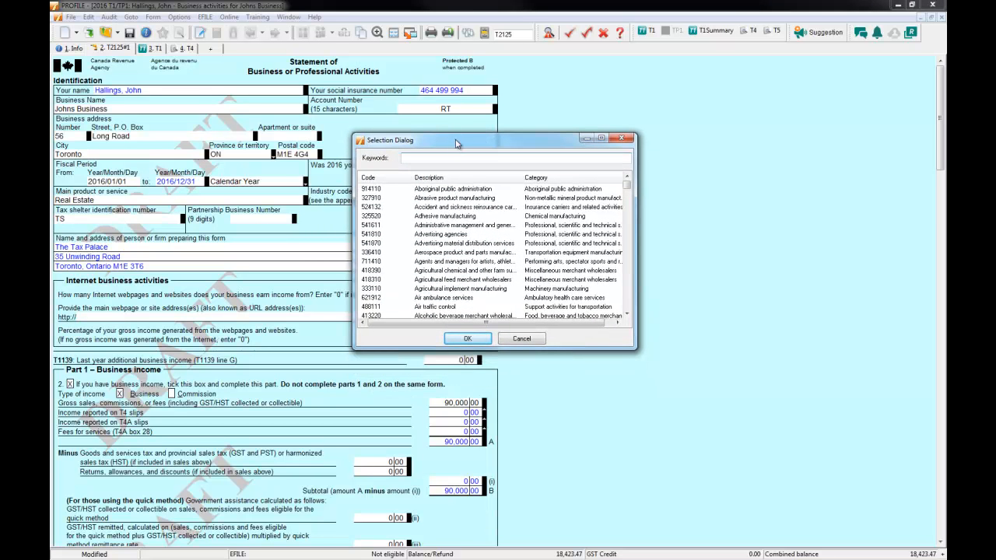
pyautogui.write('R')
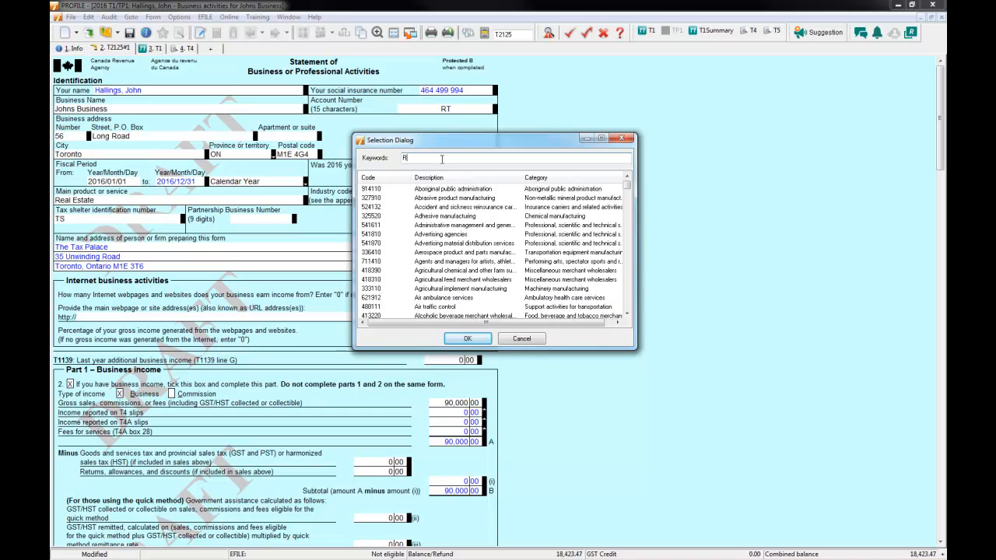
pyautogui.write('eal')
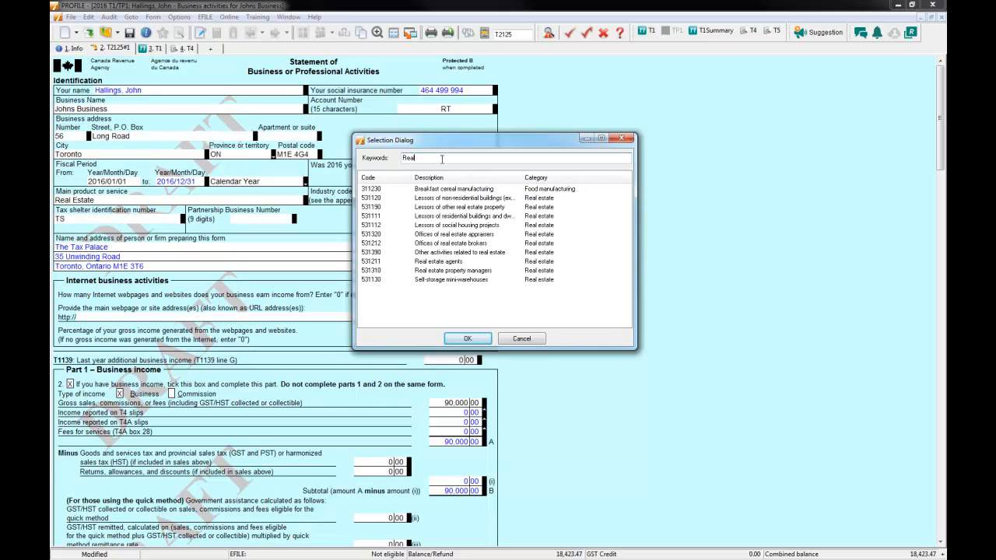
pyautogui.click(459, 262)
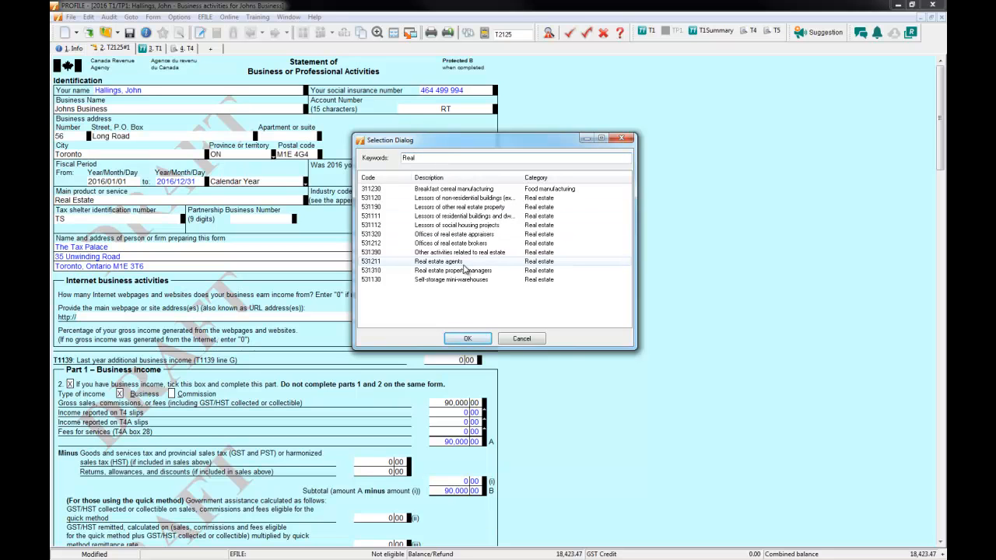
pyautogui.moveTo(475, 261)
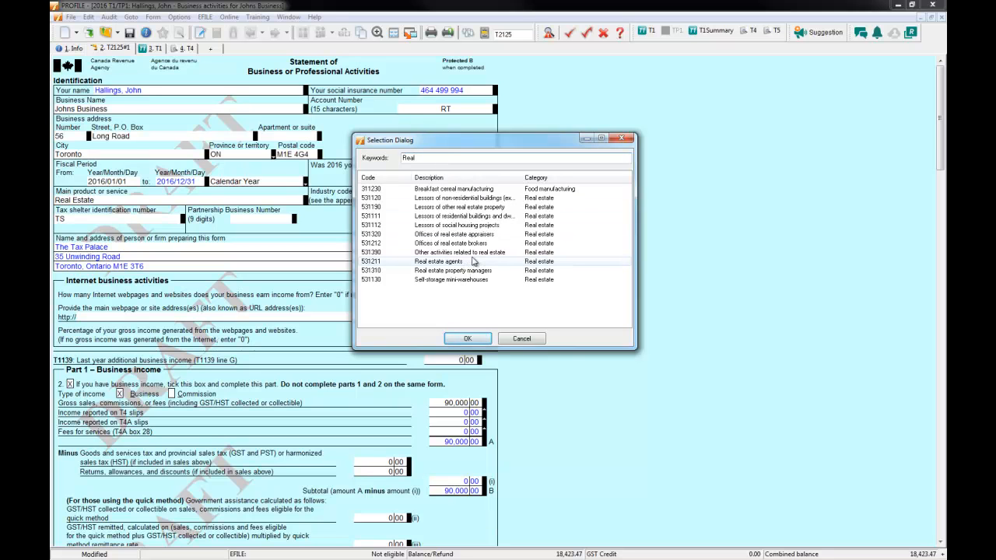
pyautogui.click(459, 252)
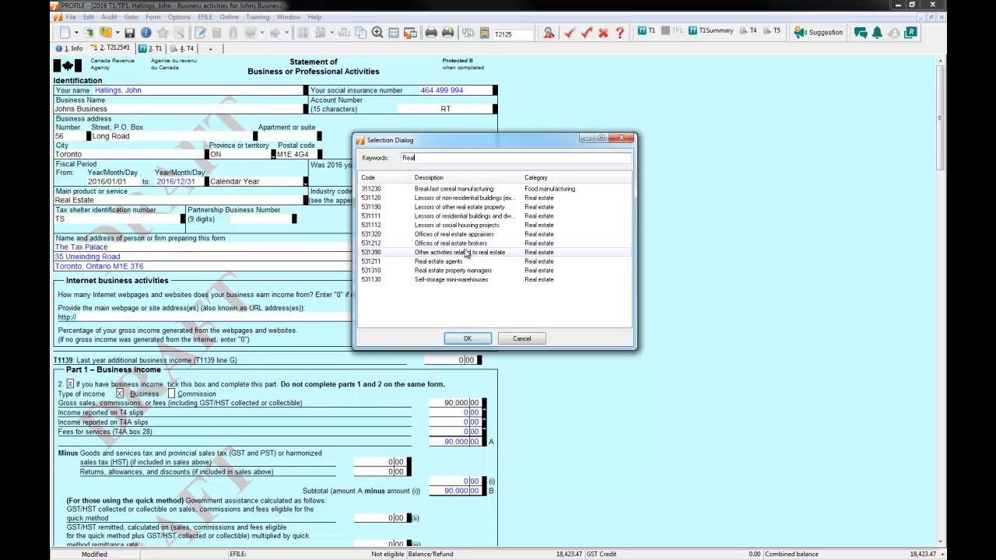
pyautogui.click(459, 252)
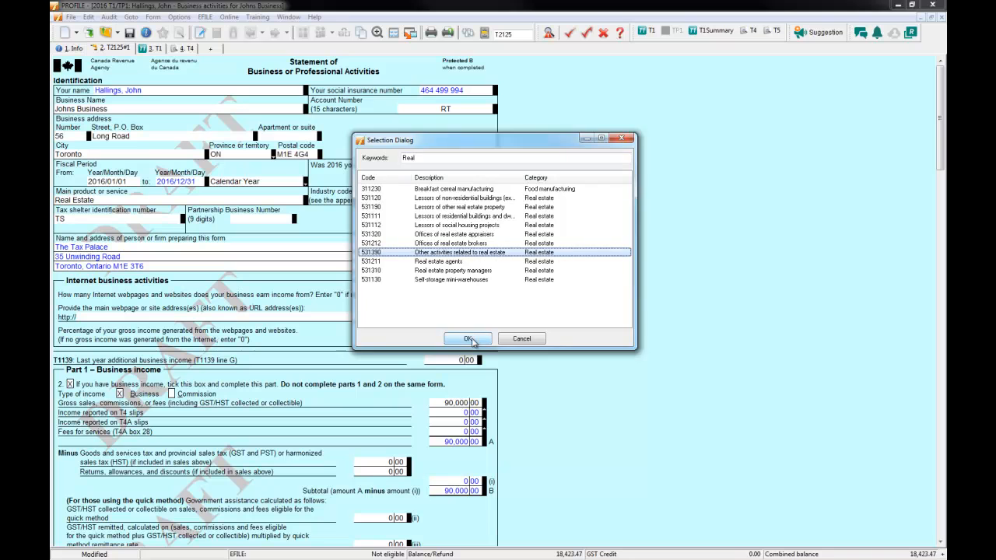
pyautogui.click(467, 340)
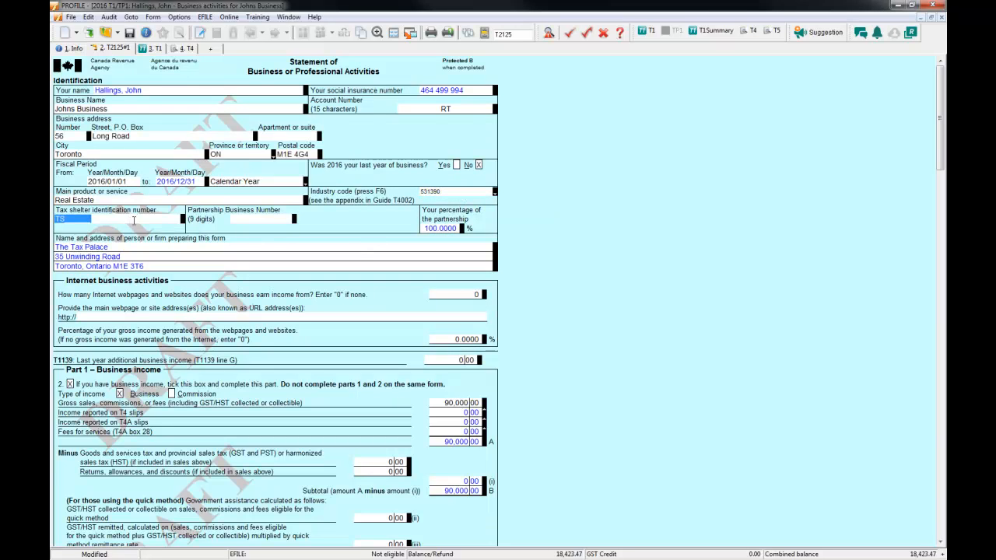
pyautogui.click(246, 218)
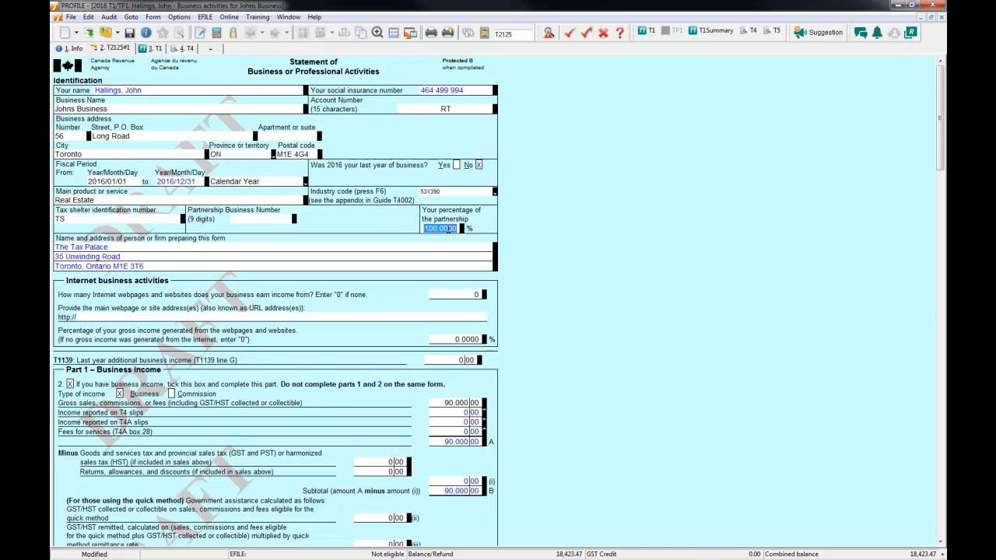
pyautogui.scroll(-3)
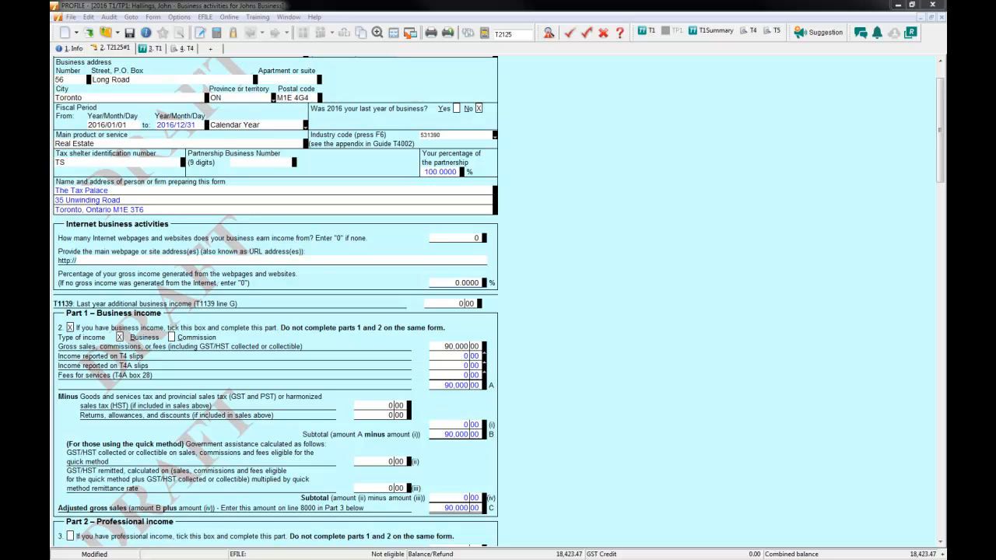
pyautogui.moveTo(458, 460)
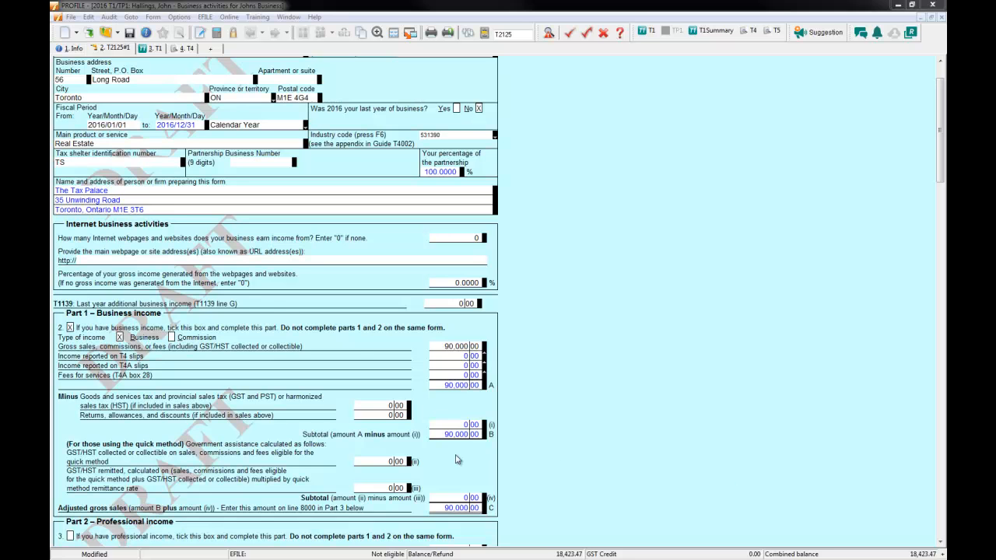
pyautogui.click(439, 171)
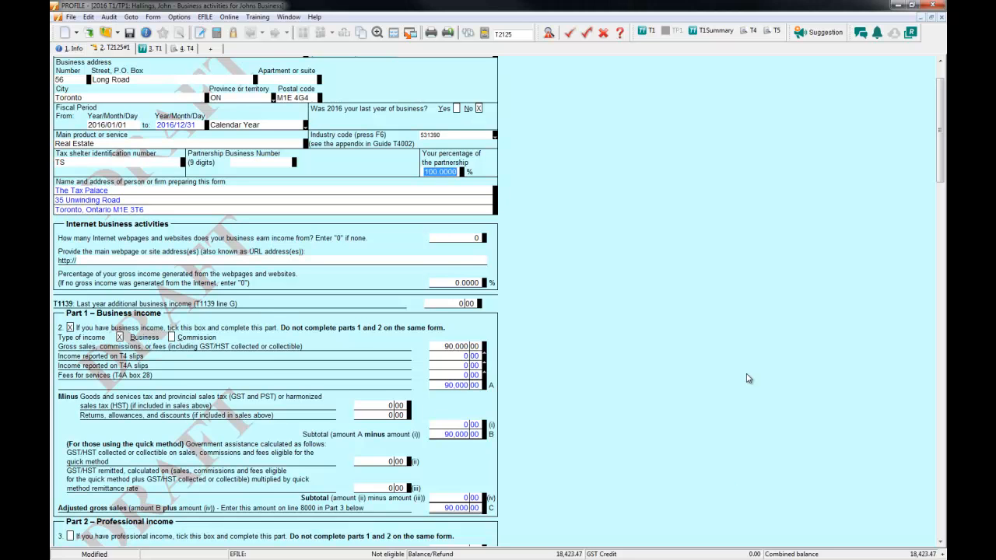
pyautogui.scroll(-3)
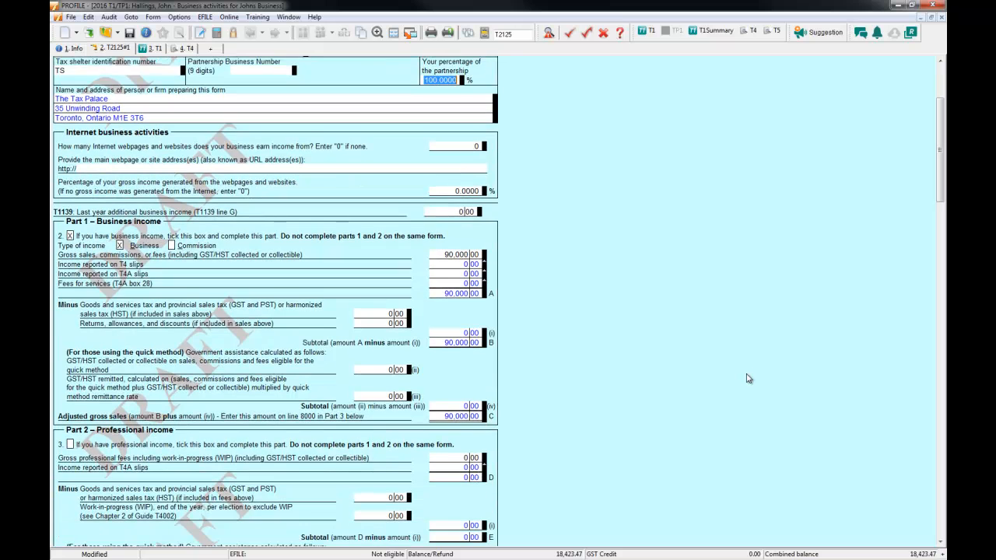
pyautogui.scroll(-3)
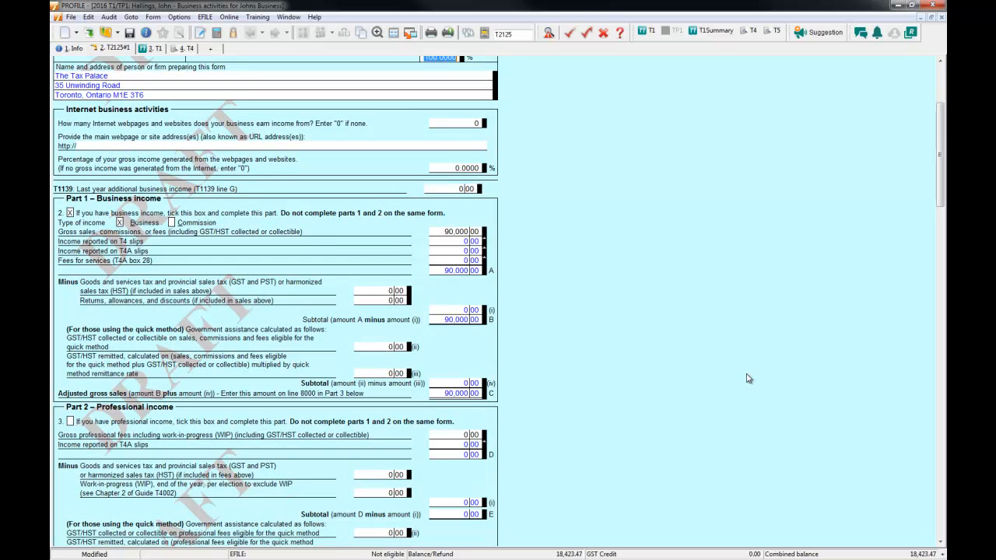
pyautogui.moveTo(258, 294)
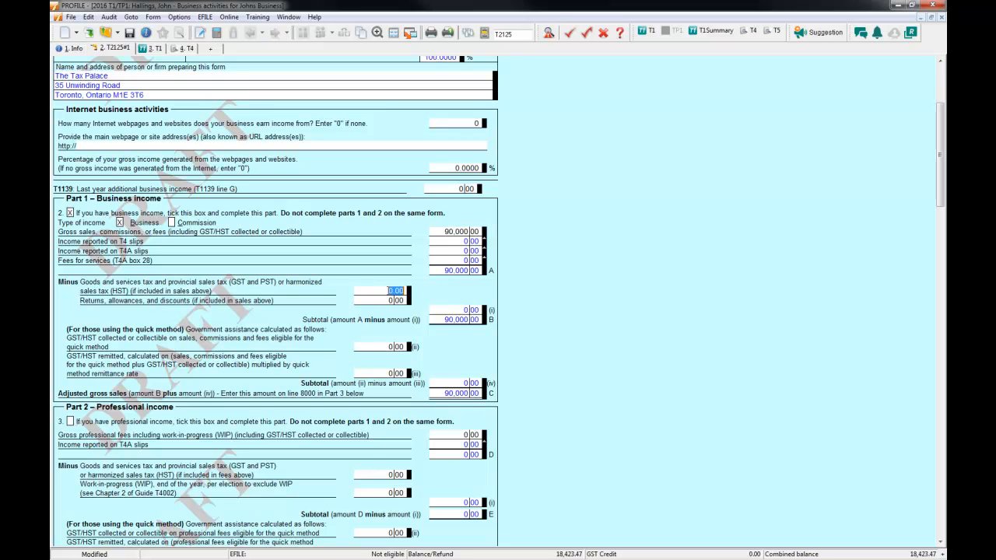
pyautogui.click(386, 345)
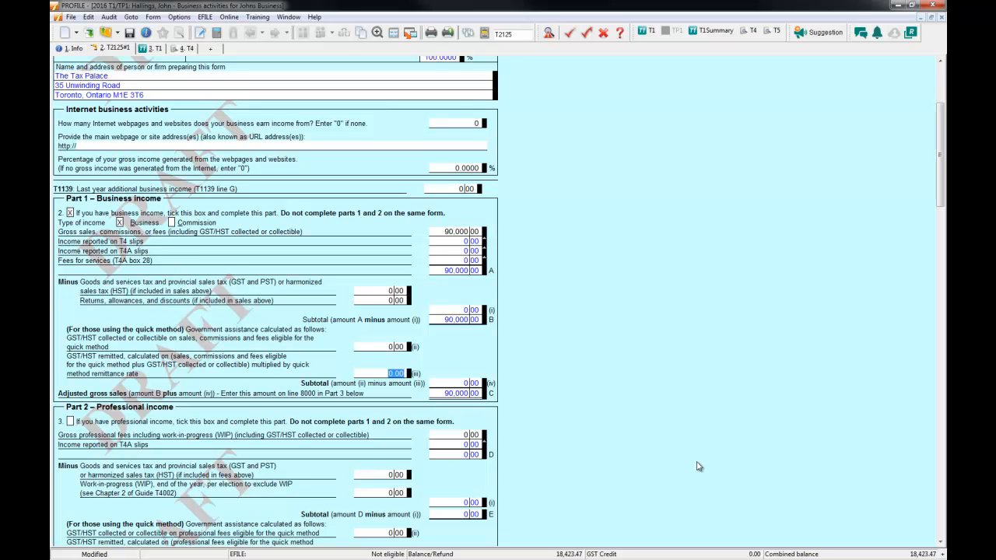
pyautogui.scroll(-3)
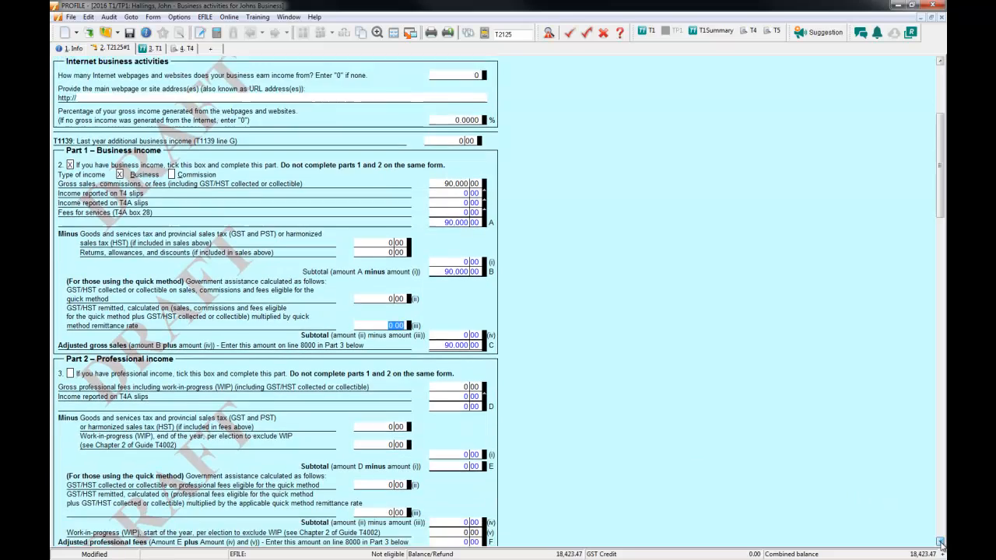
pyautogui.scroll(-3)
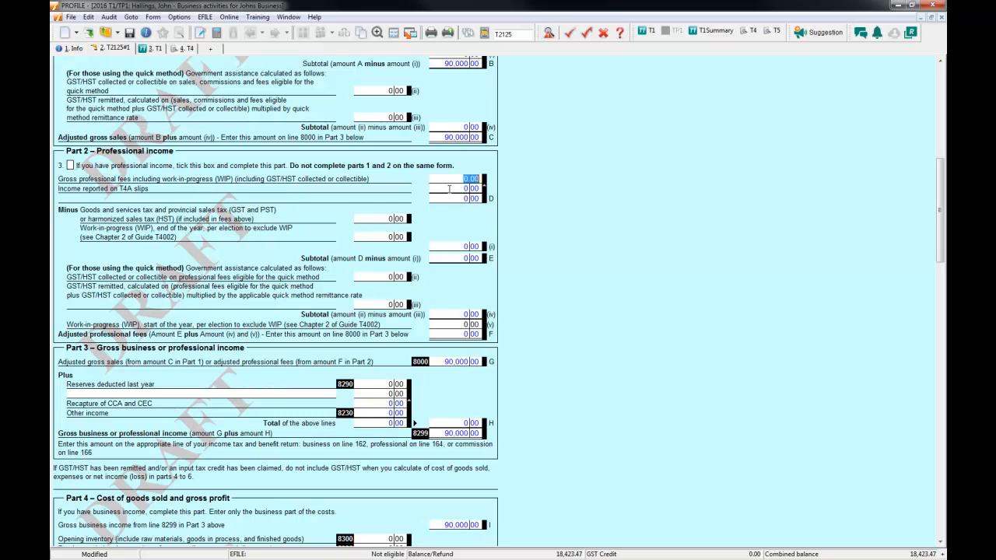
pyautogui.click(464, 187)
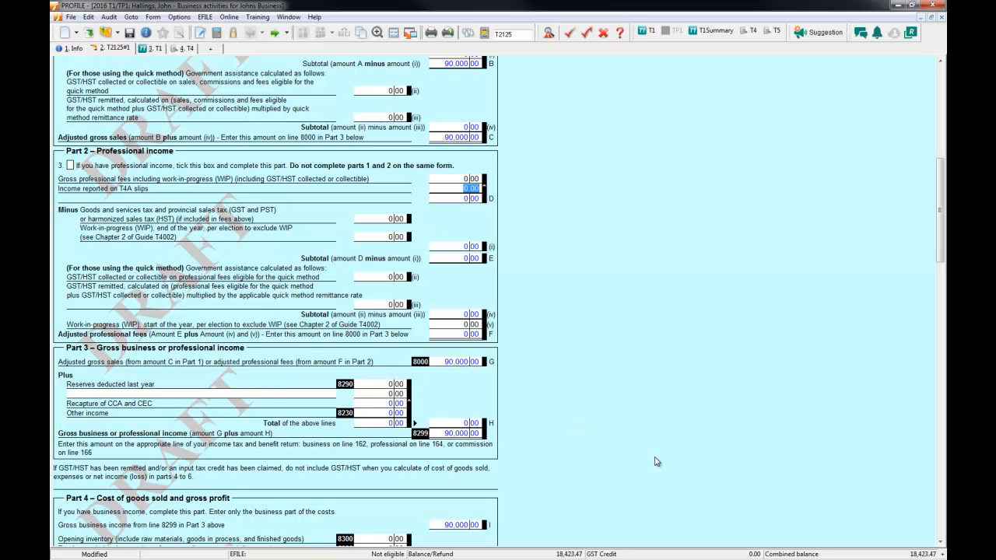
pyautogui.scroll(-3)
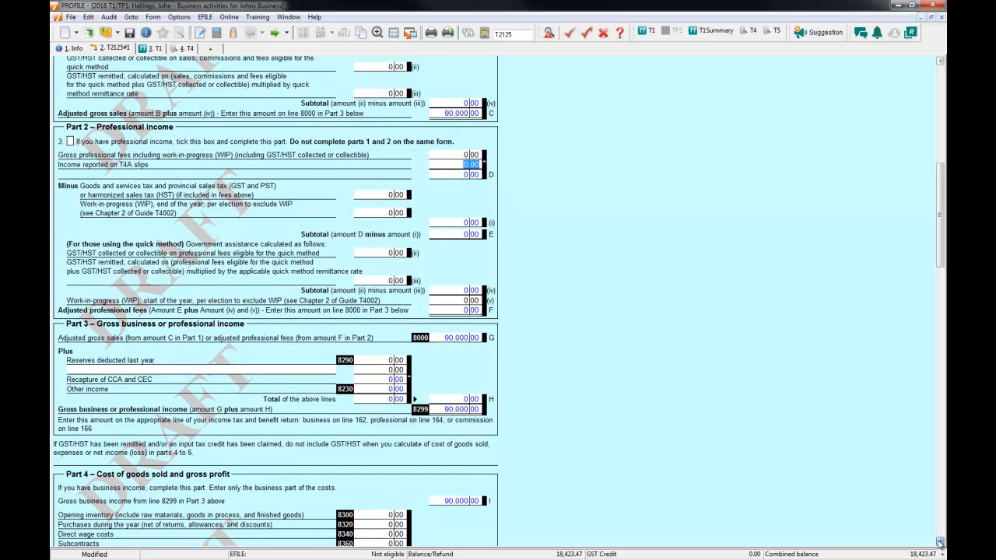
pyautogui.scroll(-3)
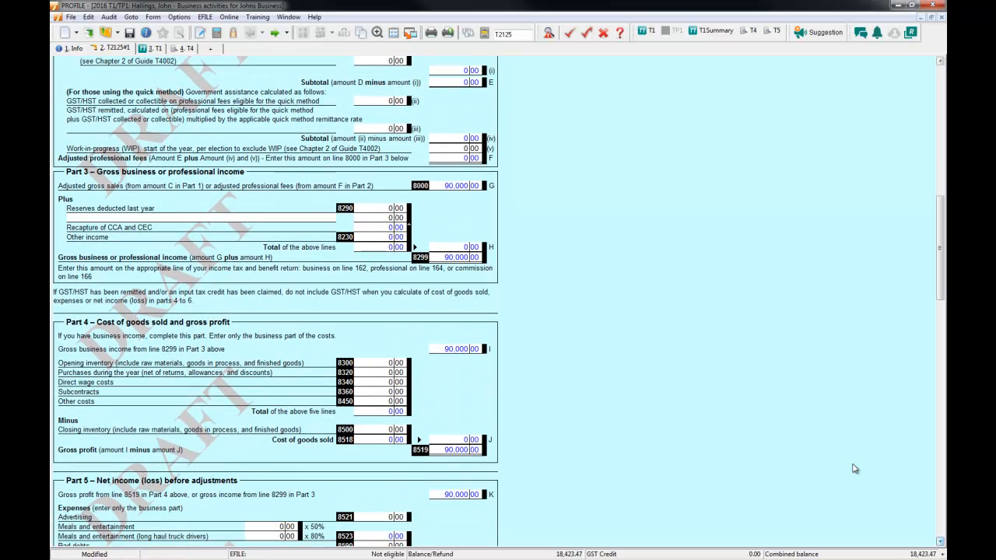
pyautogui.moveTo(607, 274)
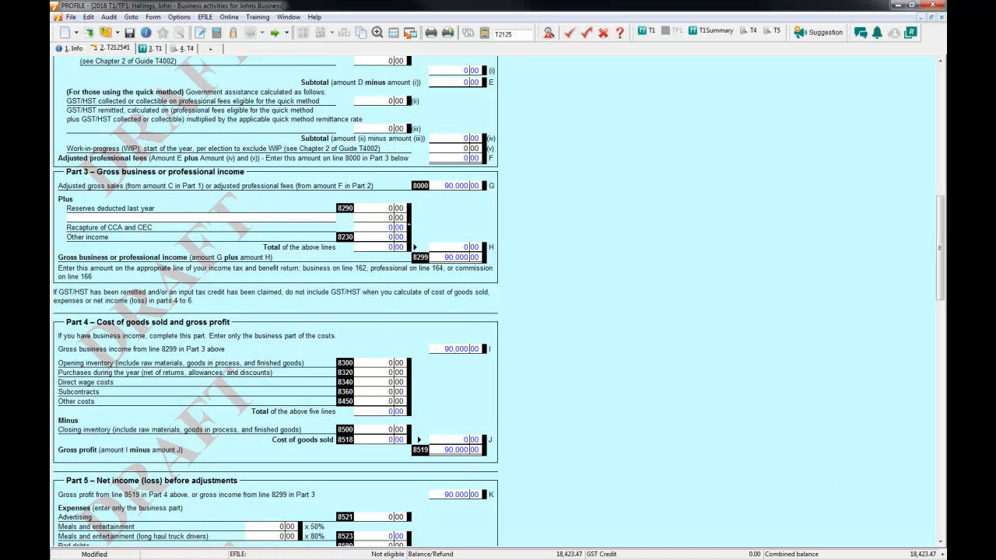
pyautogui.scroll(-3)
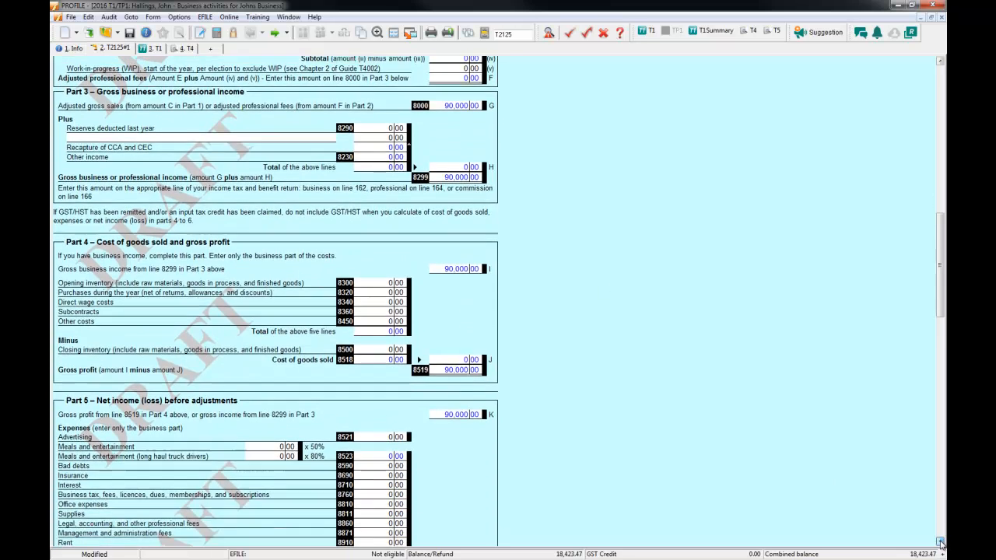
pyautogui.scroll(-3)
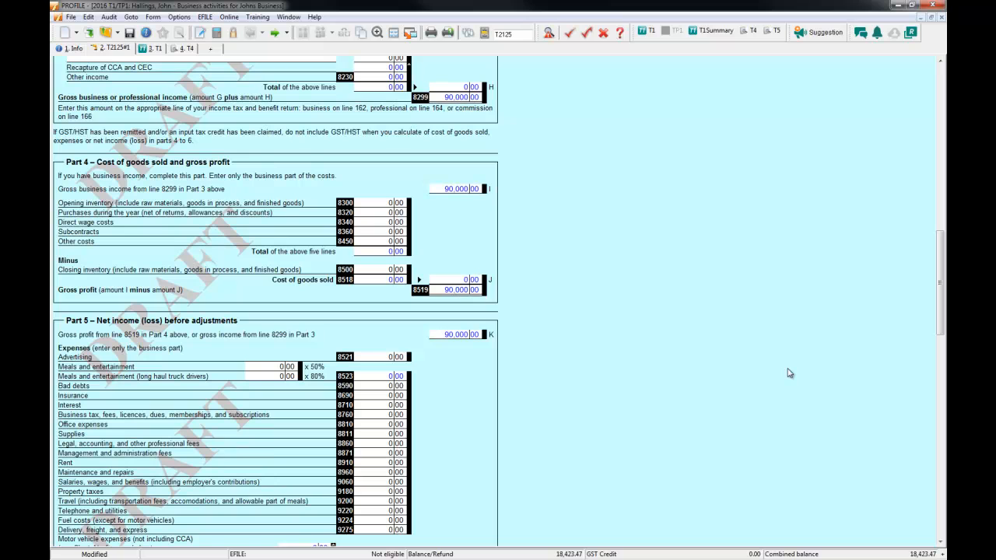
pyautogui.moveTo(325, 187)
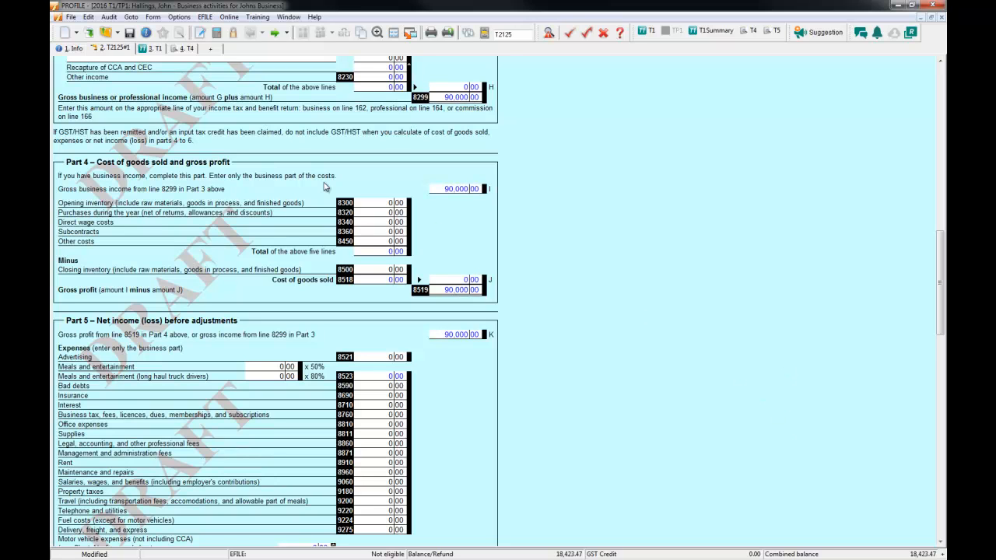
pyautogui.click(396, 202)
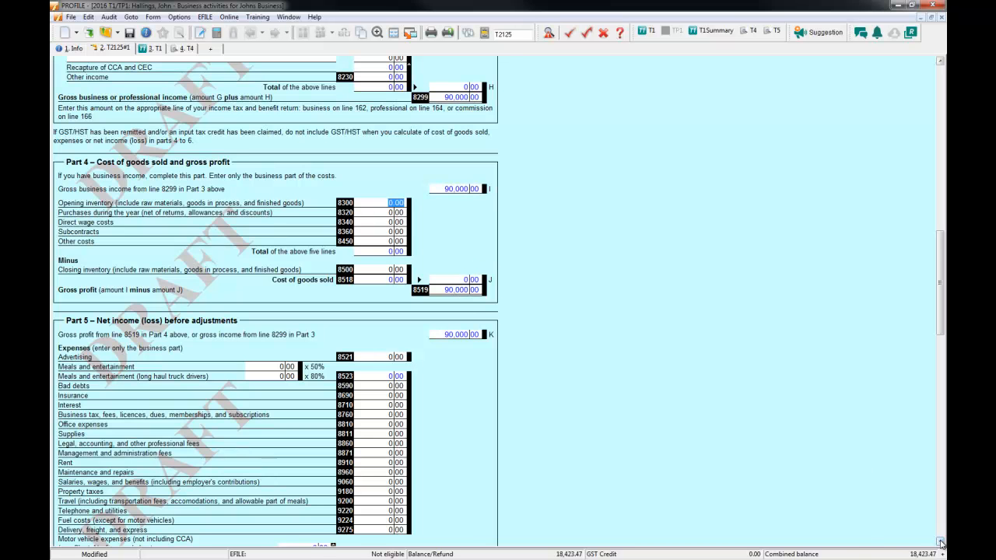
pyautogui.scroll(-3)
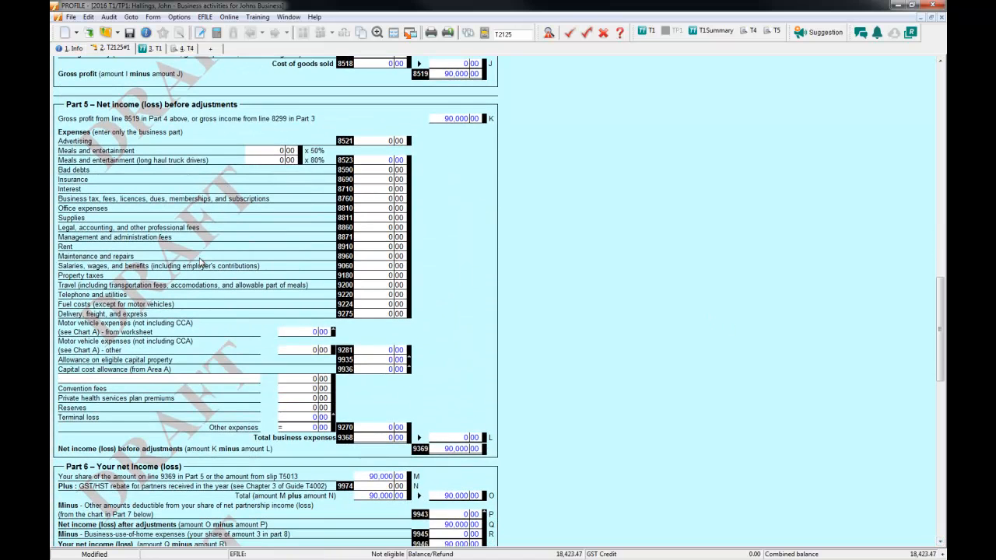
pyautogui.moveTo(174, 158)
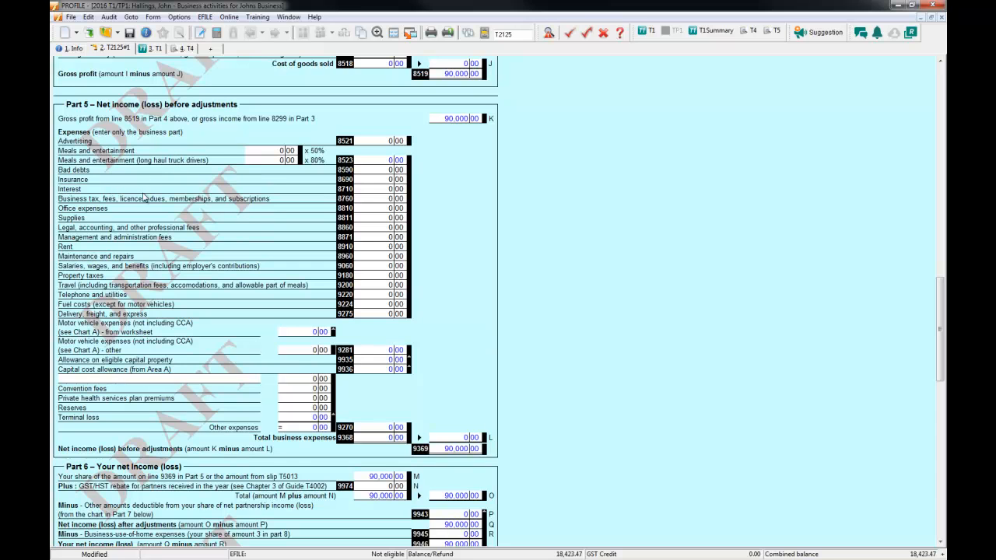
pyautogui.moveTo(184, 368)
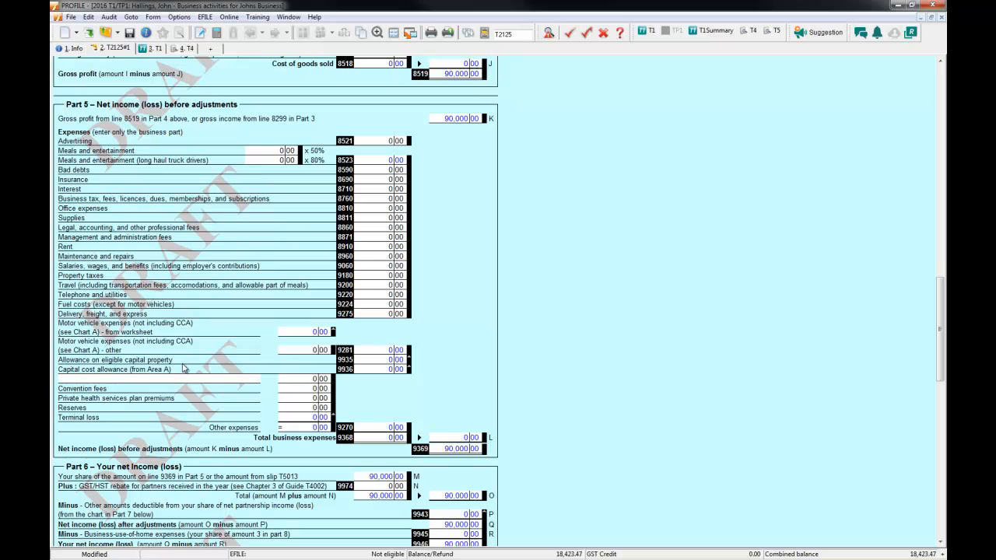
pyautogui.moveTo(250, 335)
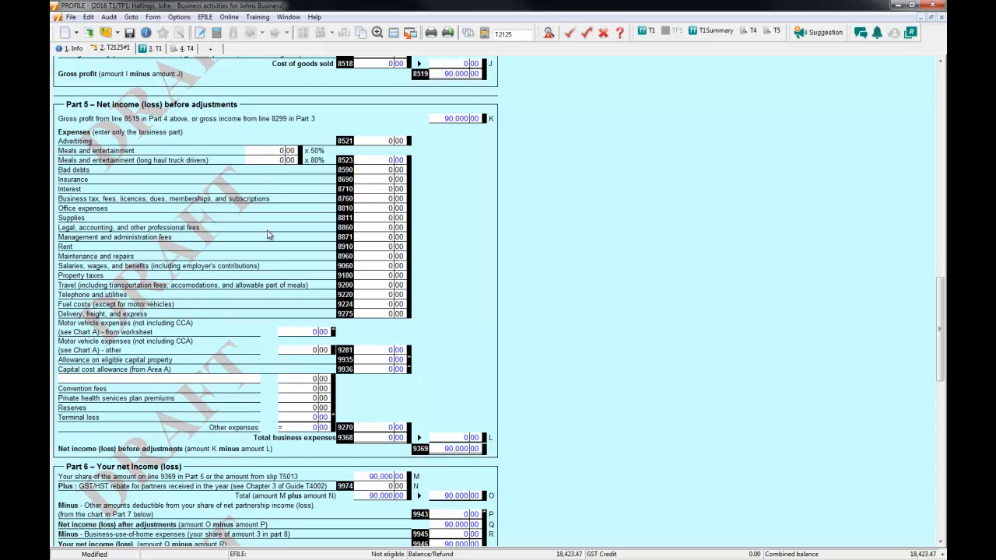
pyautogui.moveTo(251, 92)
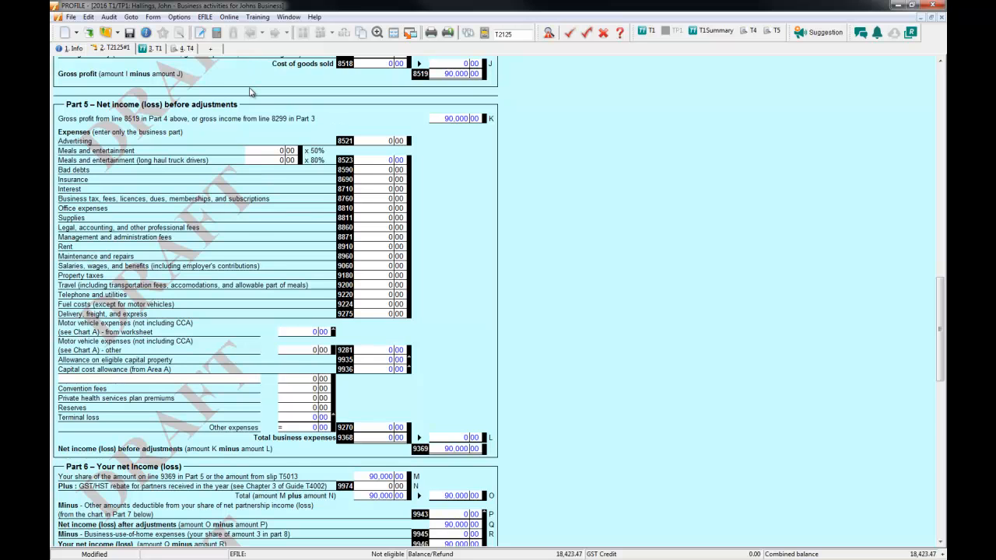
pyautogui.moveTo(246, 229)
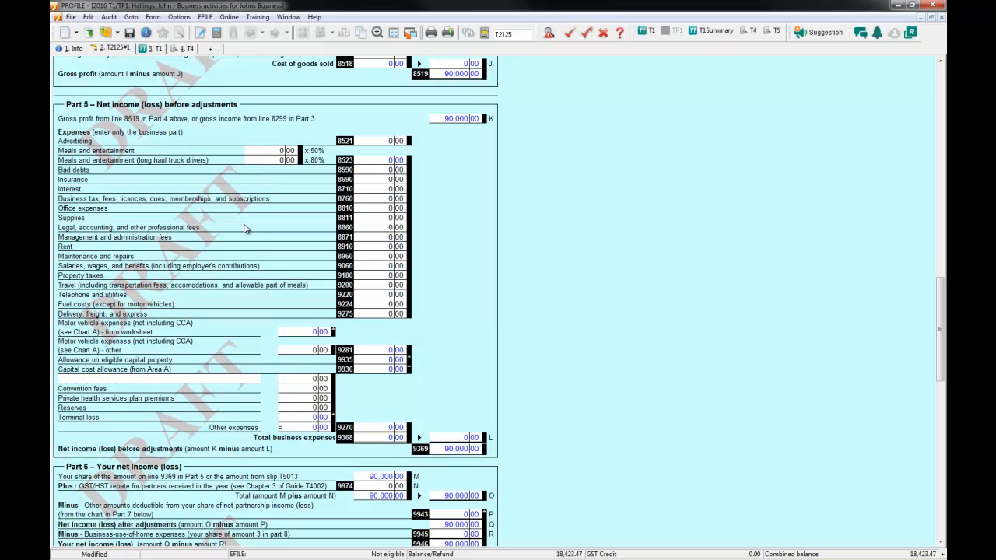
pyautogui.moveTo(252, 330)
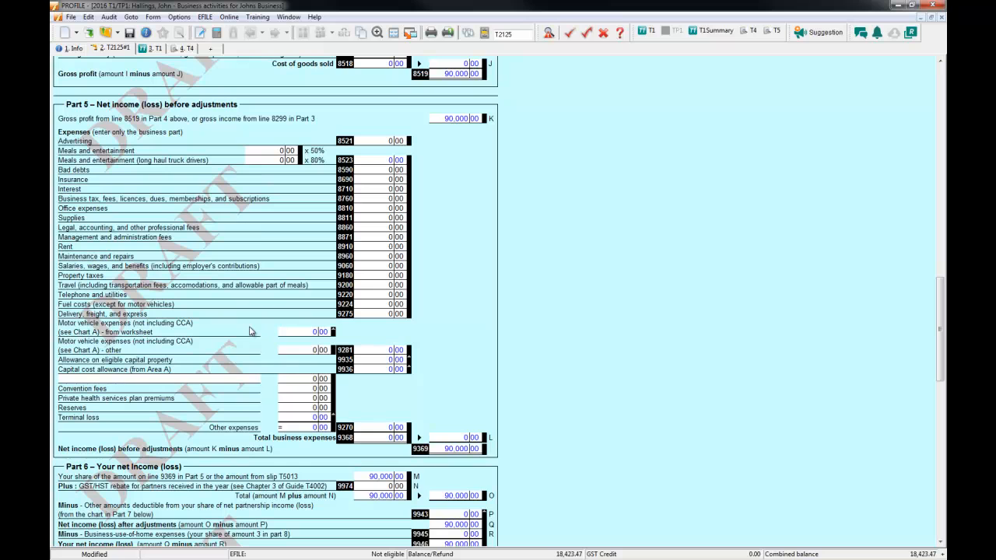
pyautogui.moveTo(548, 25)
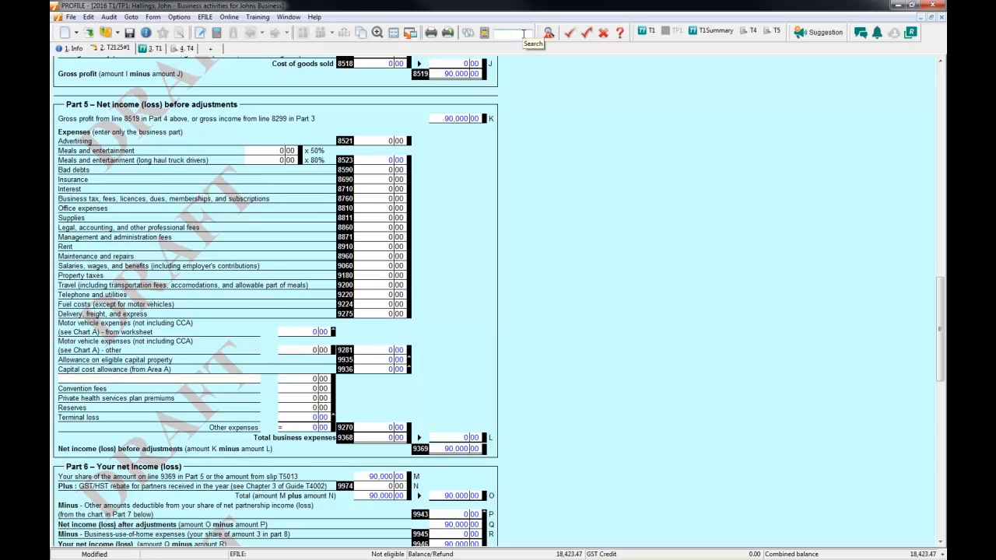
pyautogui.write('BIL')
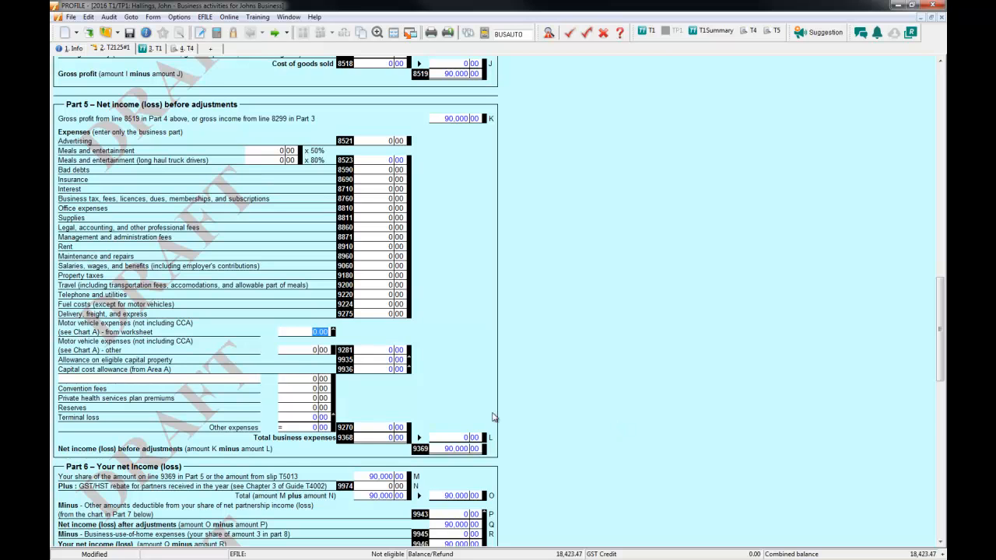
pyautogui.moveTo(564, 420)
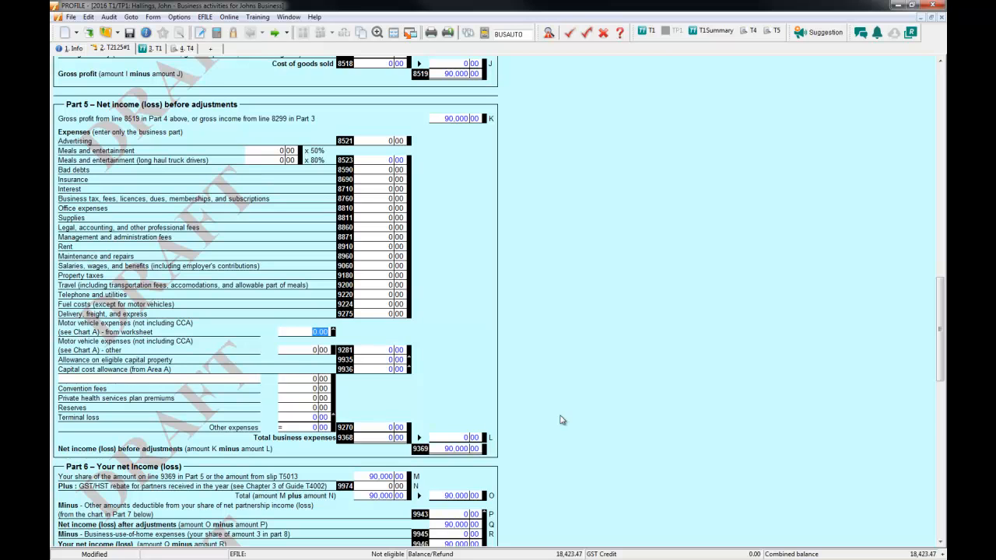
pyautogui.moveTo(569, 417)
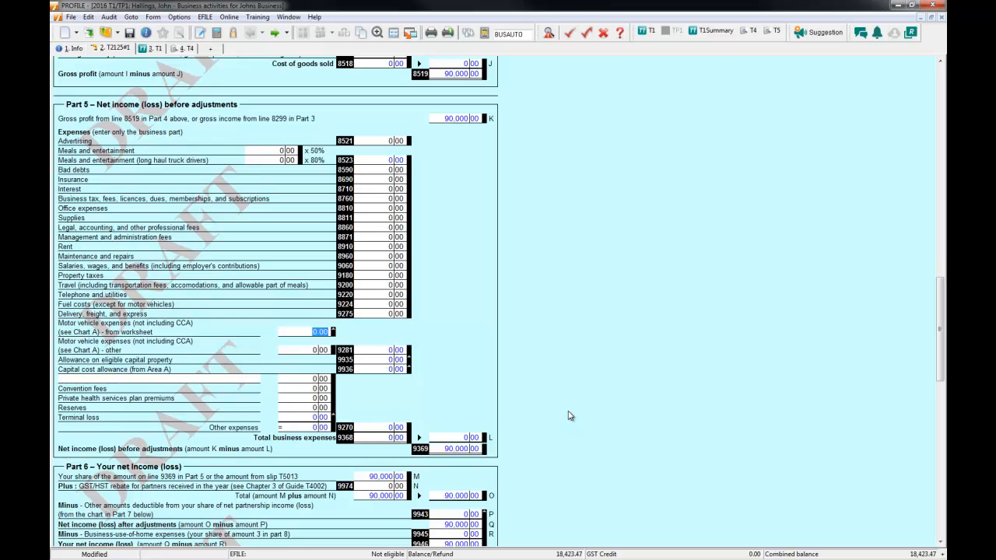
# - Scroll down the T2125 to Part 6 showing 90,000 net income and Part 7 deductions
pyautogui.scroll(-3)
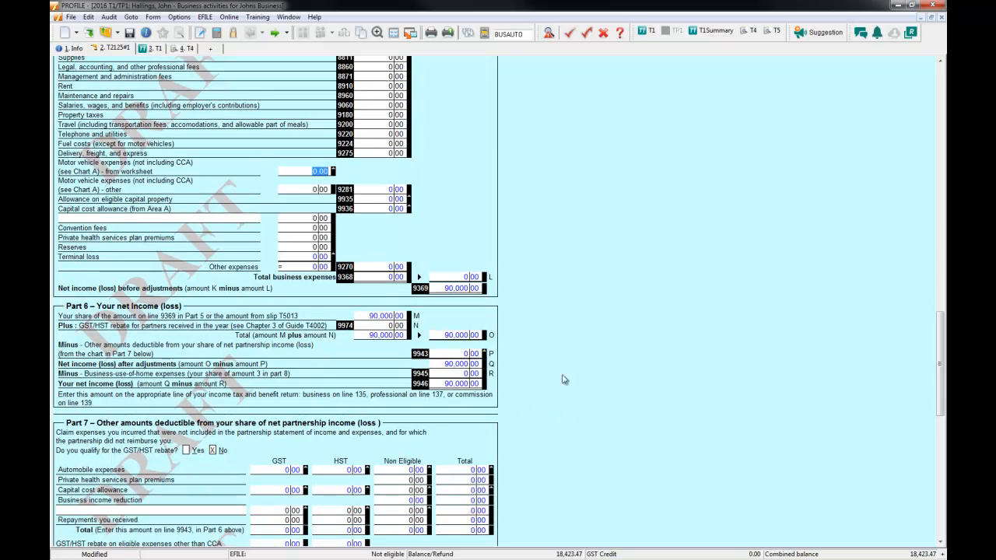
pyautogui.scroll(-3)
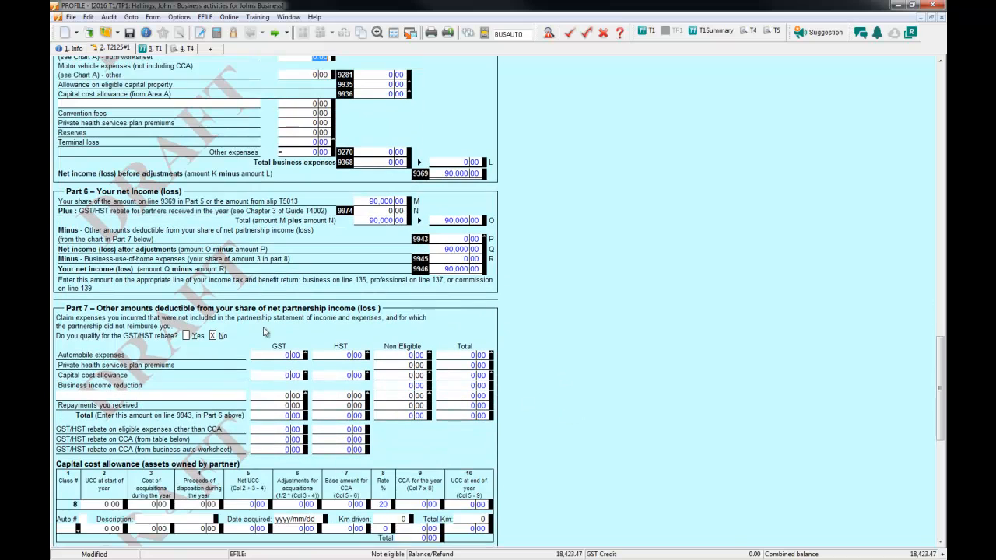
pyautogui.scroll(-3)
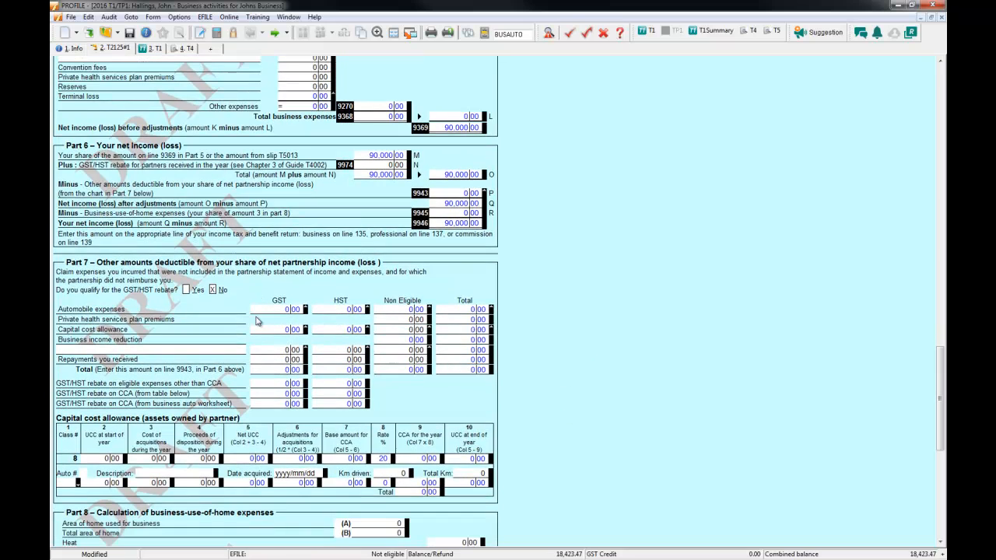
pyautogui.scroll(-3)
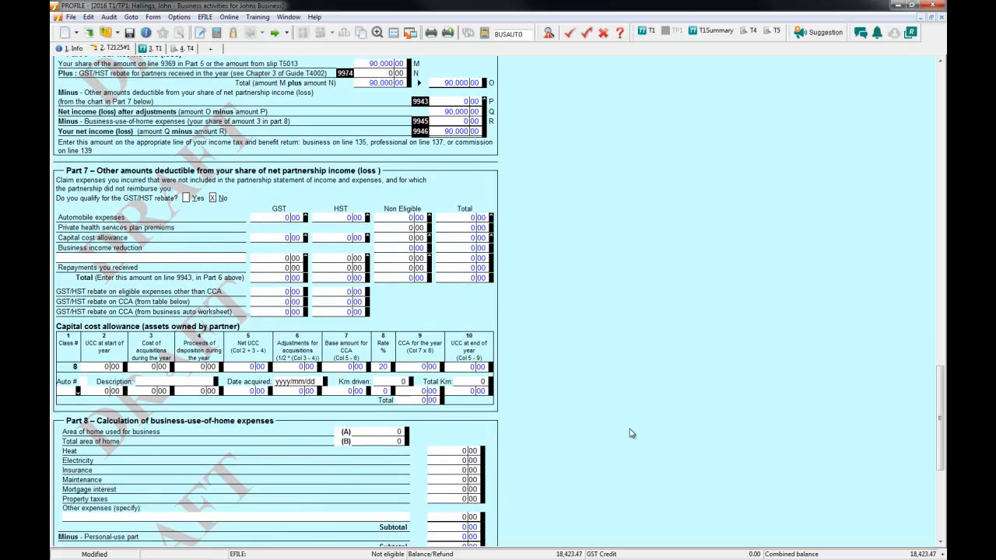
pyautogui.scroll(-3)
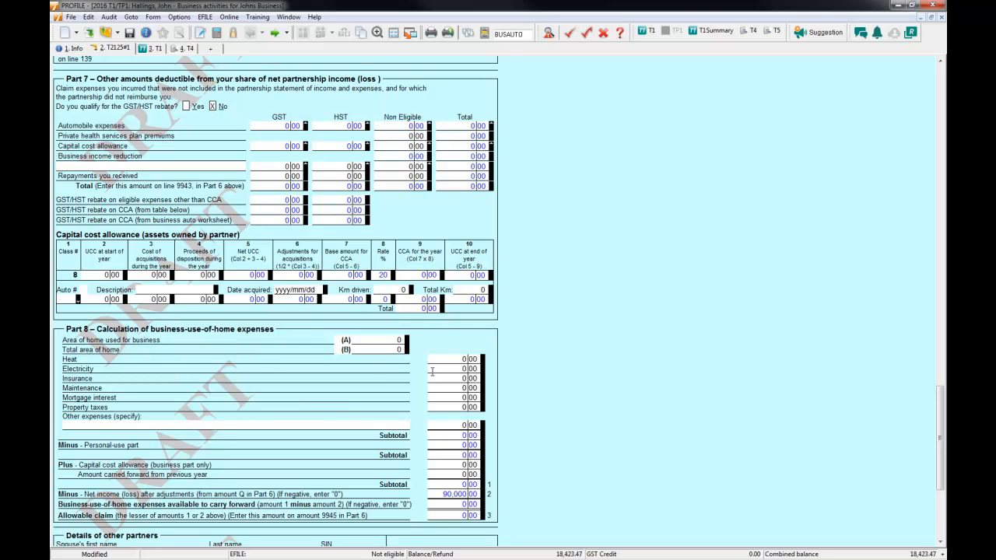
pyautogui.scroll(-3)
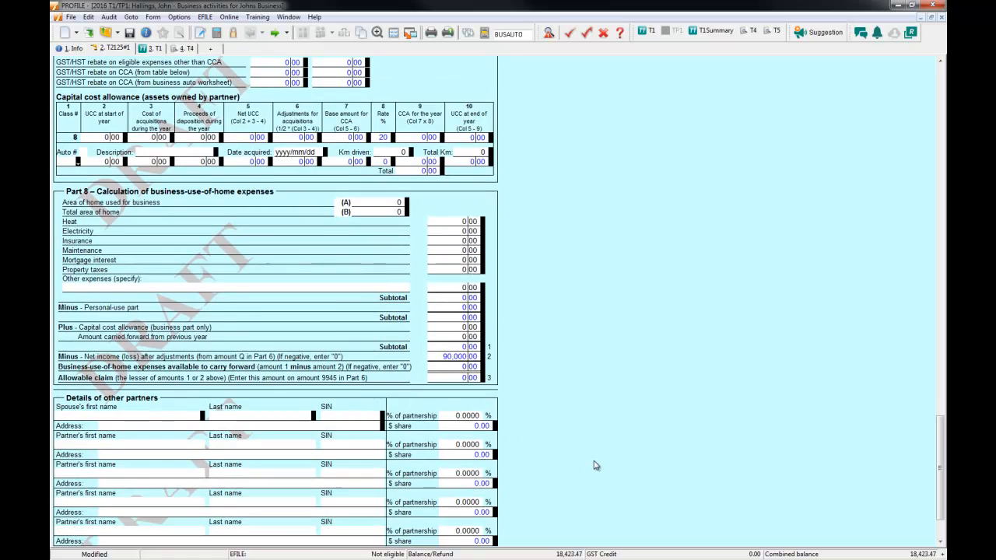
pyautogui.scroll(-3)
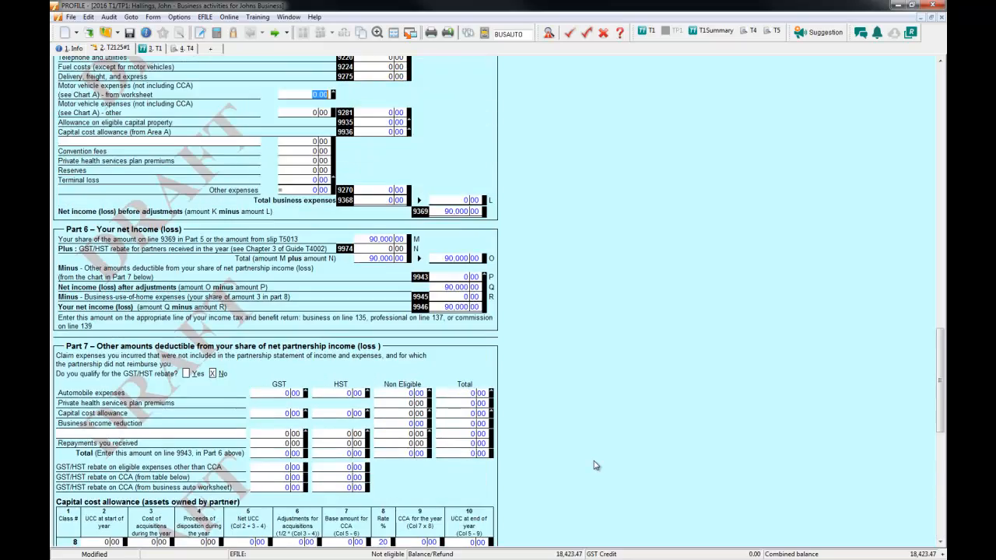
# - Give the first partner a 25% share under Details of other partners
pyautogui.scroll(3)
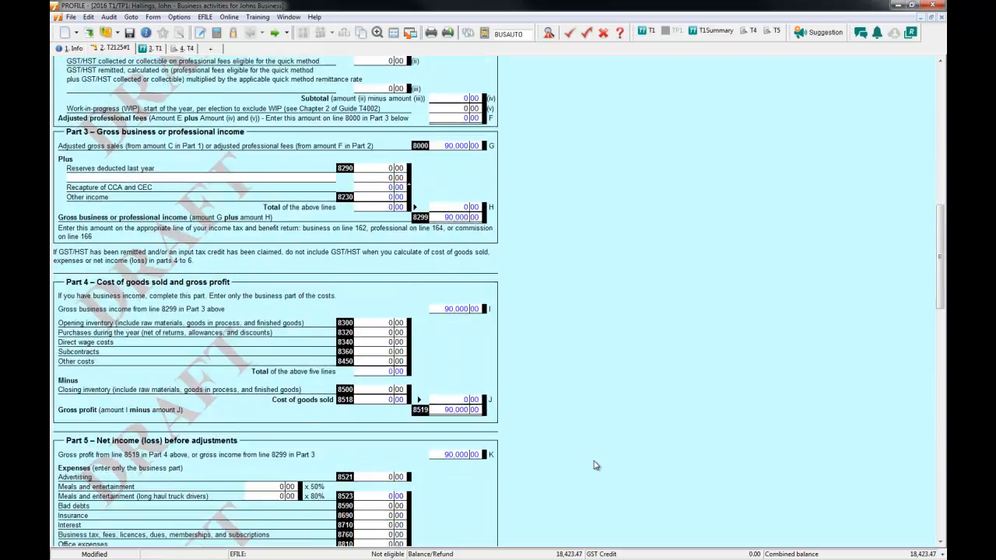
pyautogui.scroll(-3)
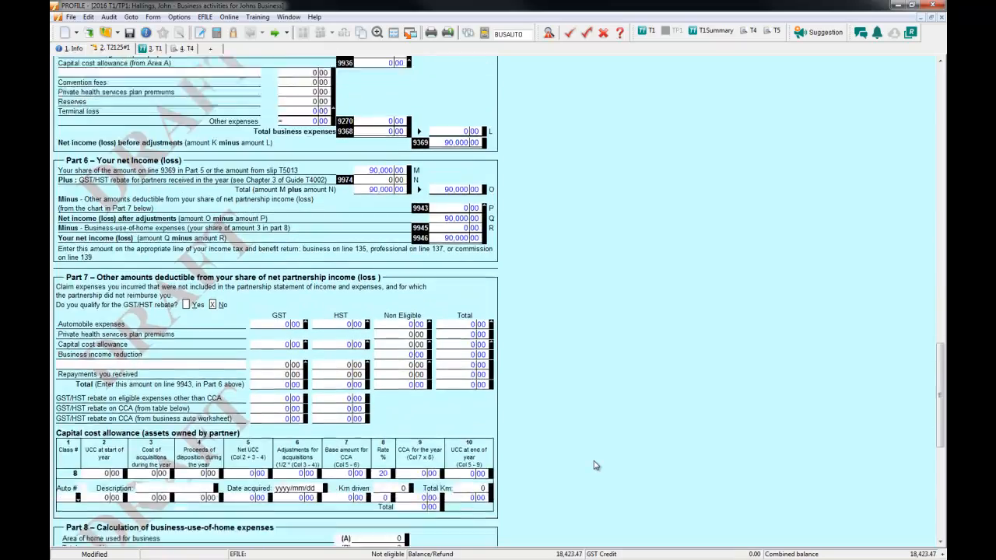
pyautogui.scroll(-3)
pyautogui.write('50.0000')
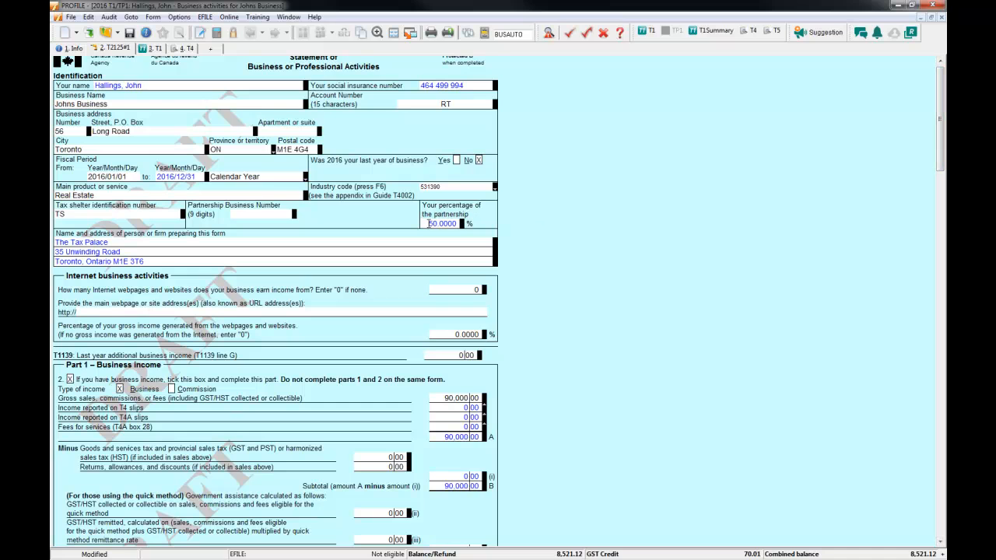
pyautogui.scroll(-3)
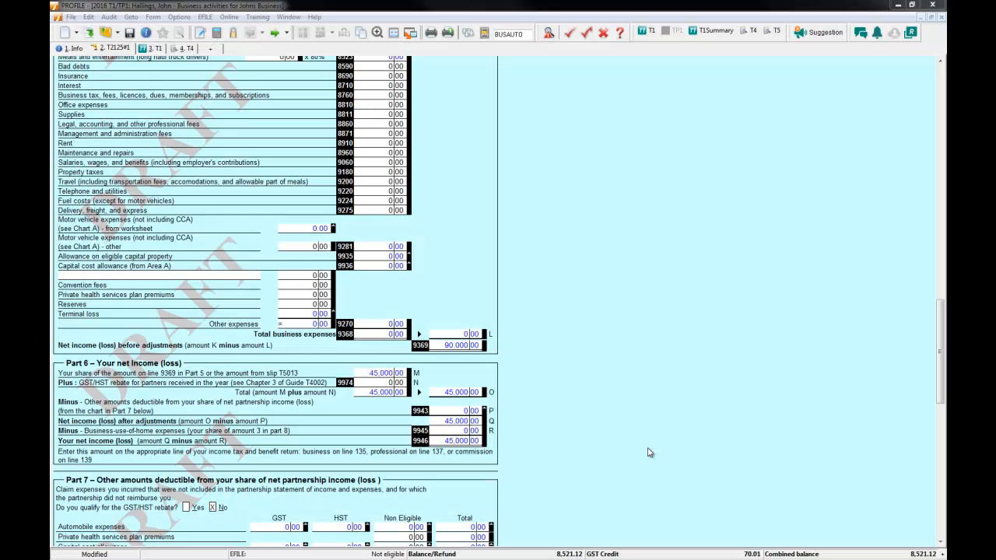
pyautogui.click(312, 227)
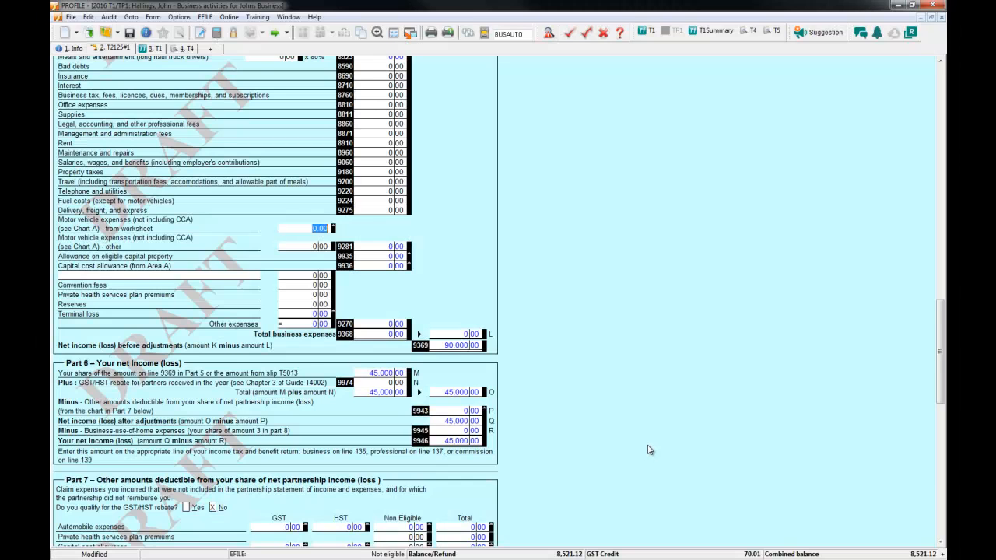
pyautogui.scroll(-3)
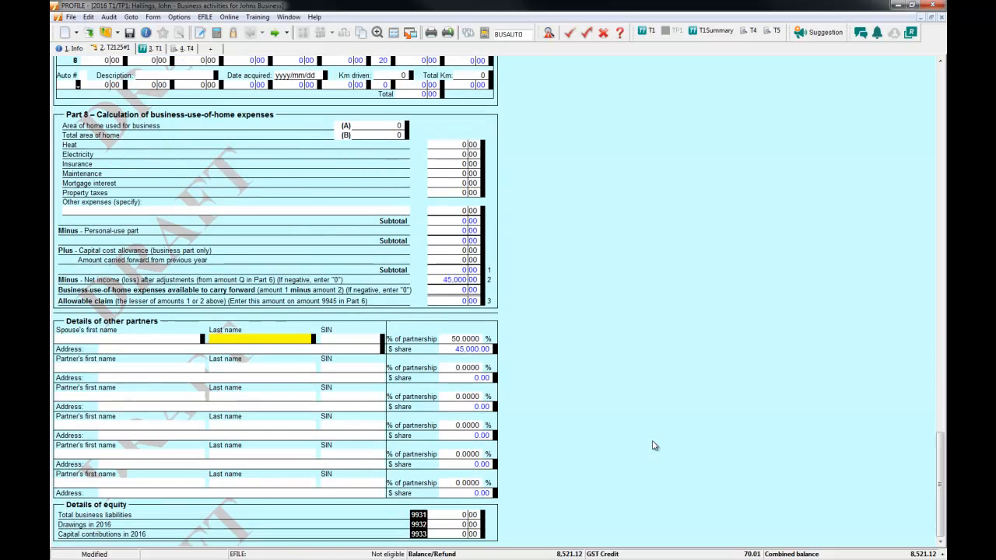
pyautogui.click(463, 339)
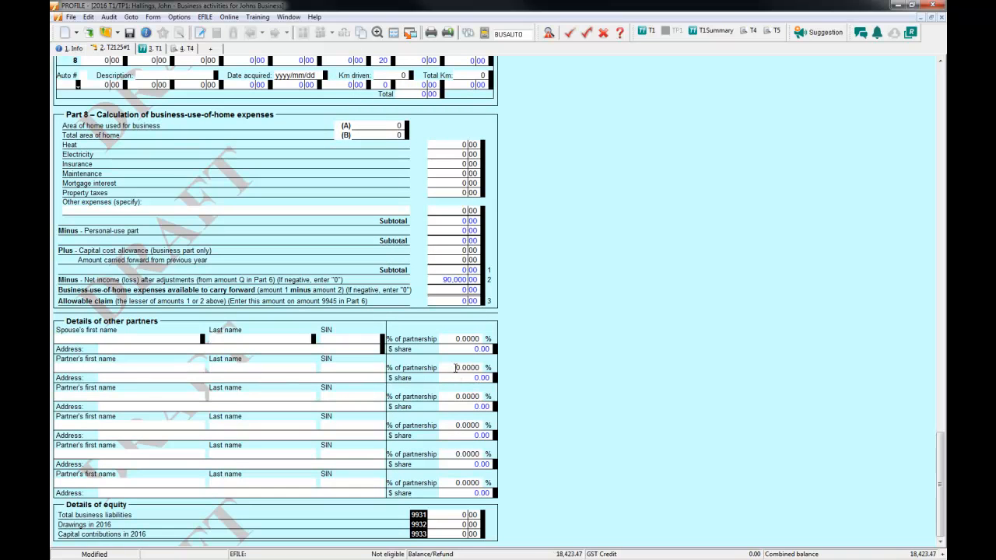
pyautogui.click(466, 368)
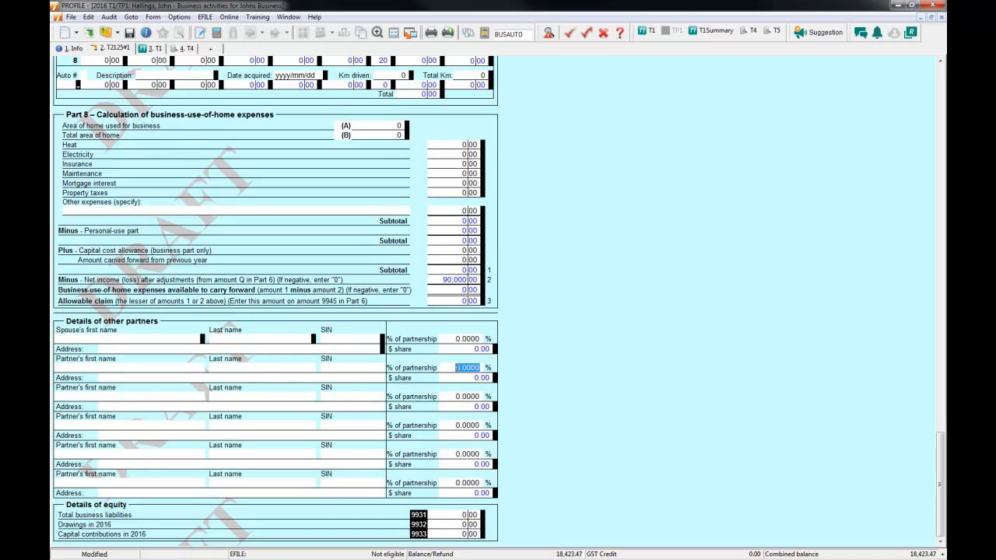
pyautogui.write('25')
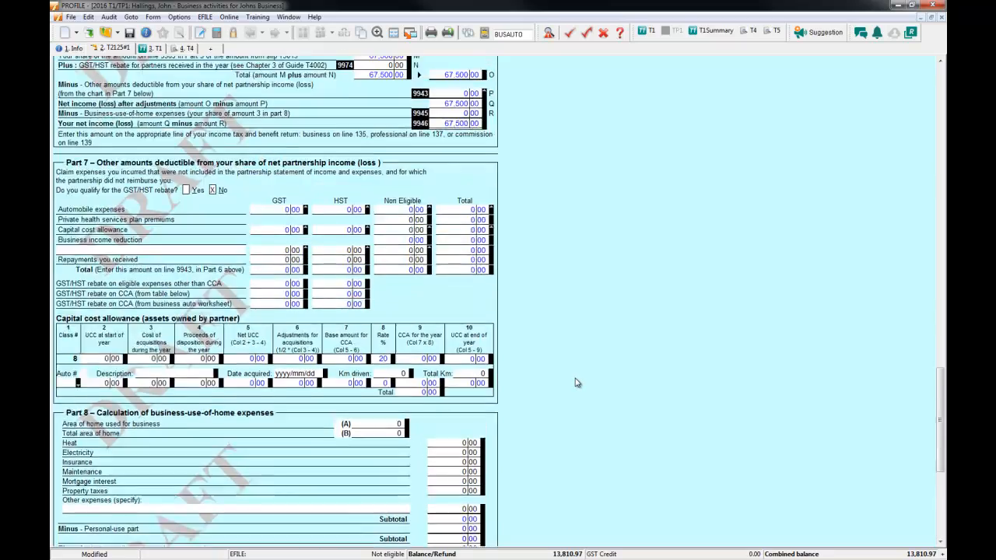
# - Scroll back up the T2125 toward Part 6 to see the reduced net income share
pyautogui.scroll(3)
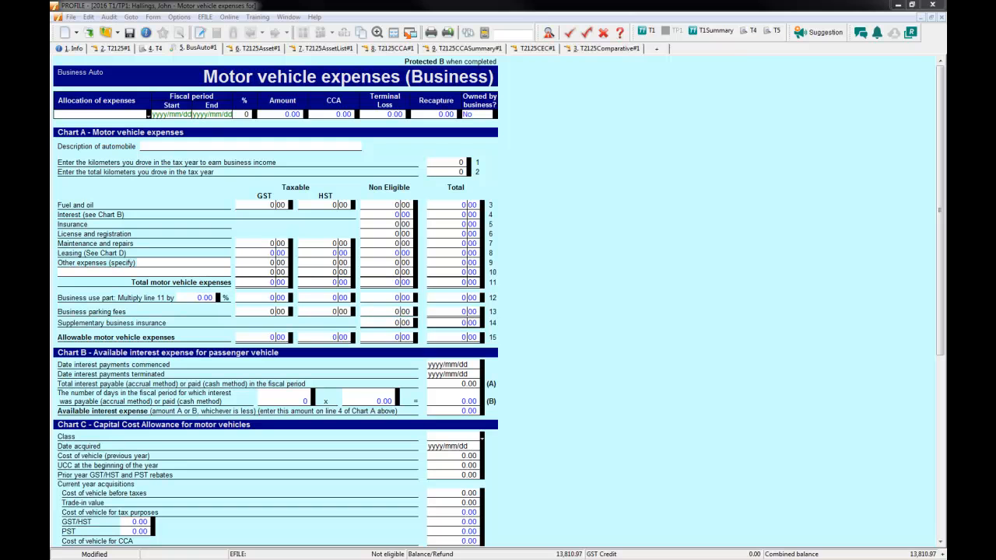
pyautogui.moveTo(349, 61)
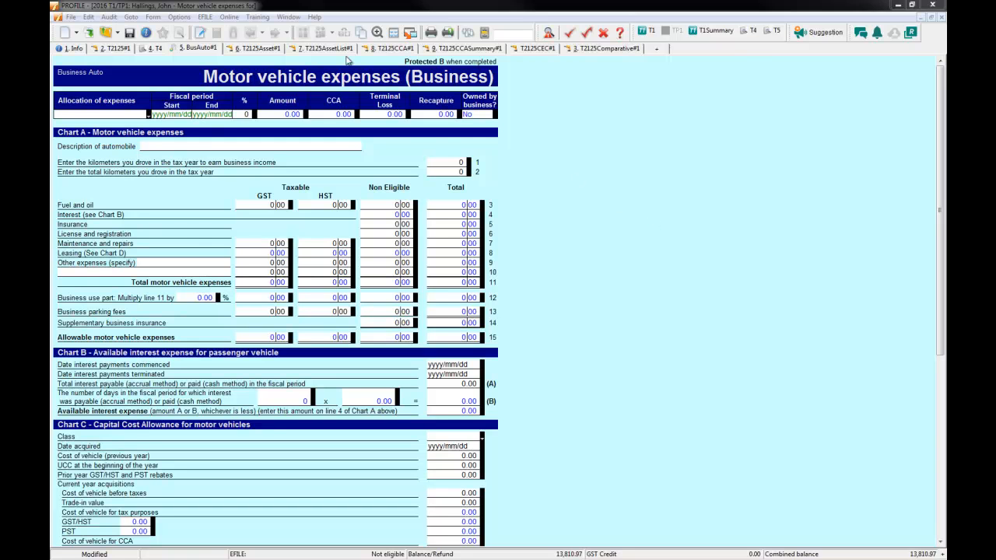
# - Review the T2125 asset details, asset list, CCA, CCA summary, CEC and 5 Year Comparative, ending on asset details
pyautogui.click(256, 48)
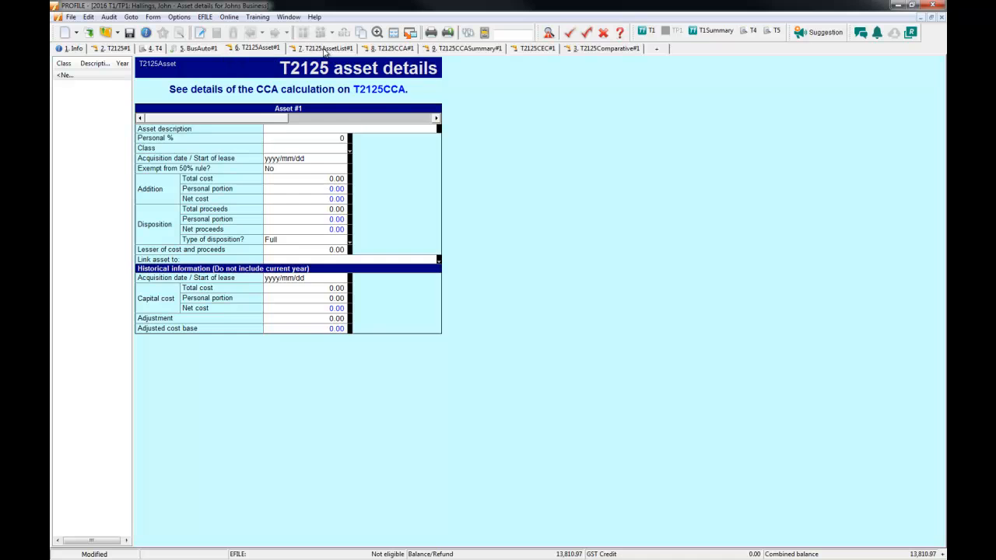
pyautogui.click(325, 48)
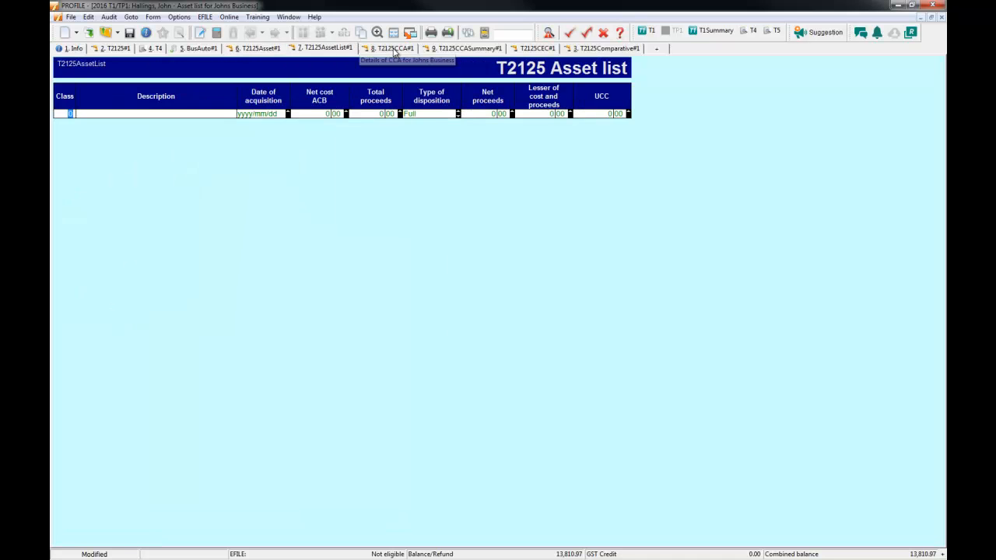
pyautogui.click(392, 49)
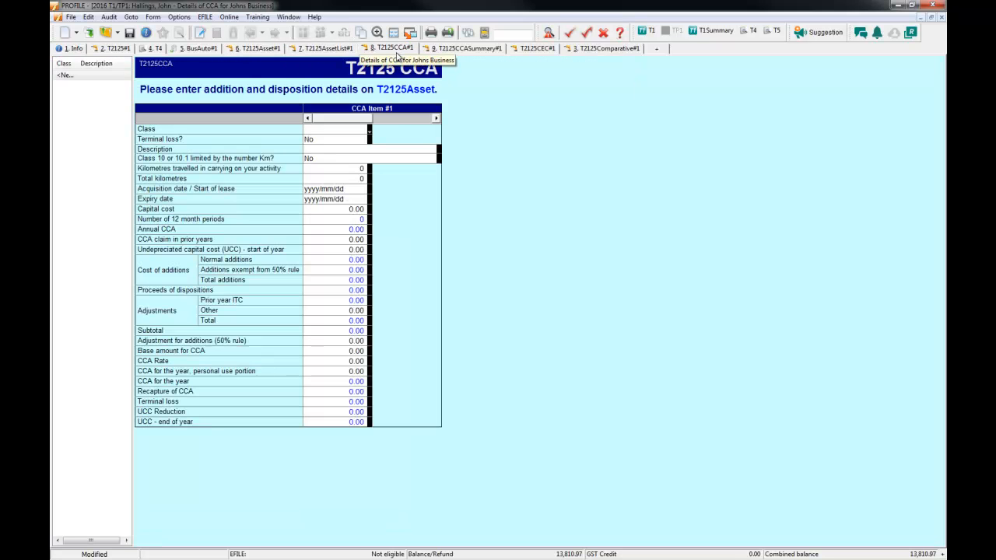
pyautogui.moveTo(405, 88)
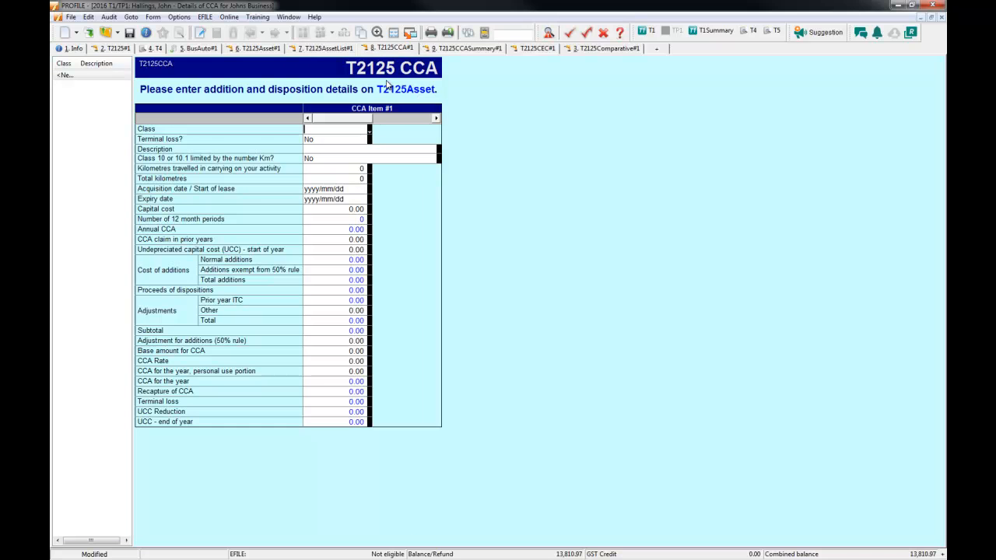
pyautogui.moveTo(406, 89)
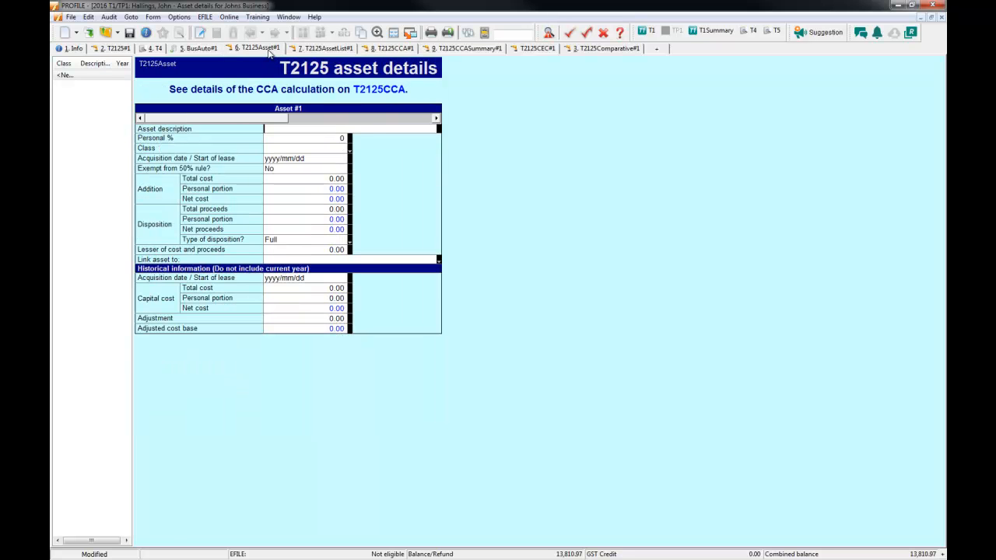
pyautogui.click(463, 48)
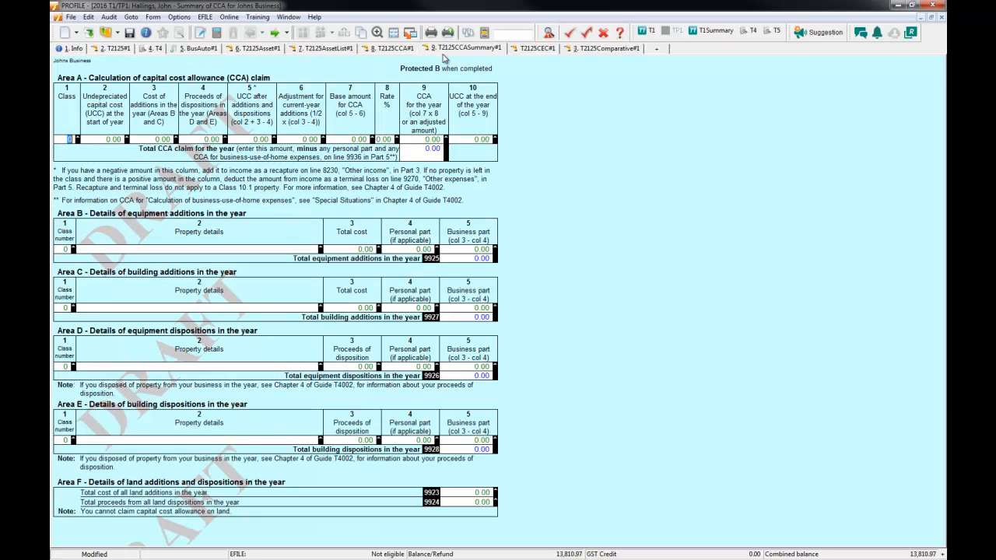
pyautogui.moveTo(647, 327)
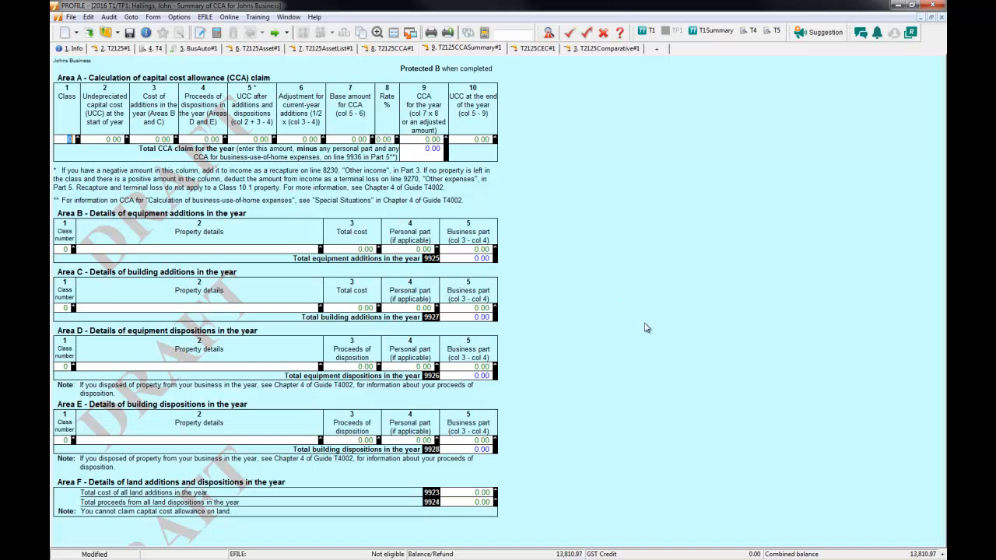
pyautogui.click(534, 48)
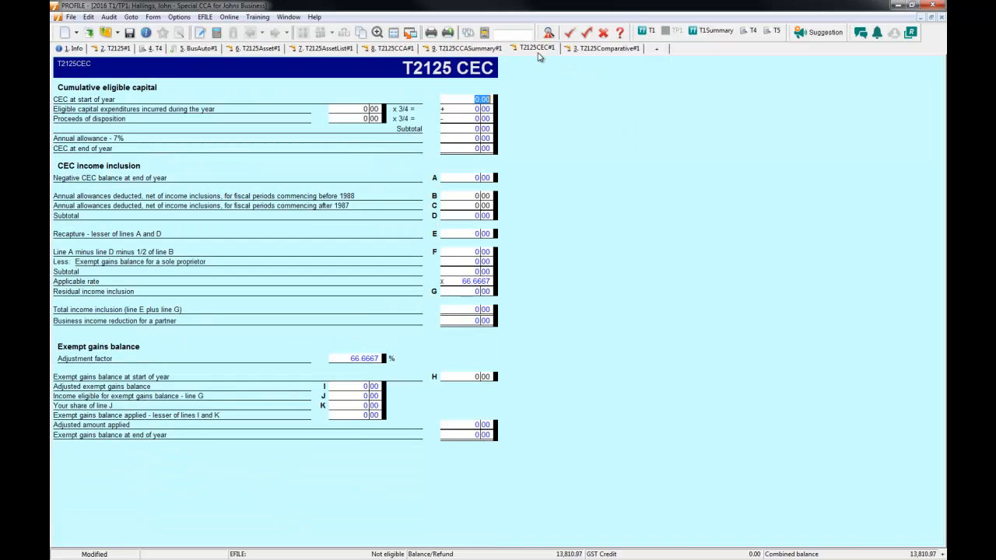
pyautogui.moveTo(540, 62)
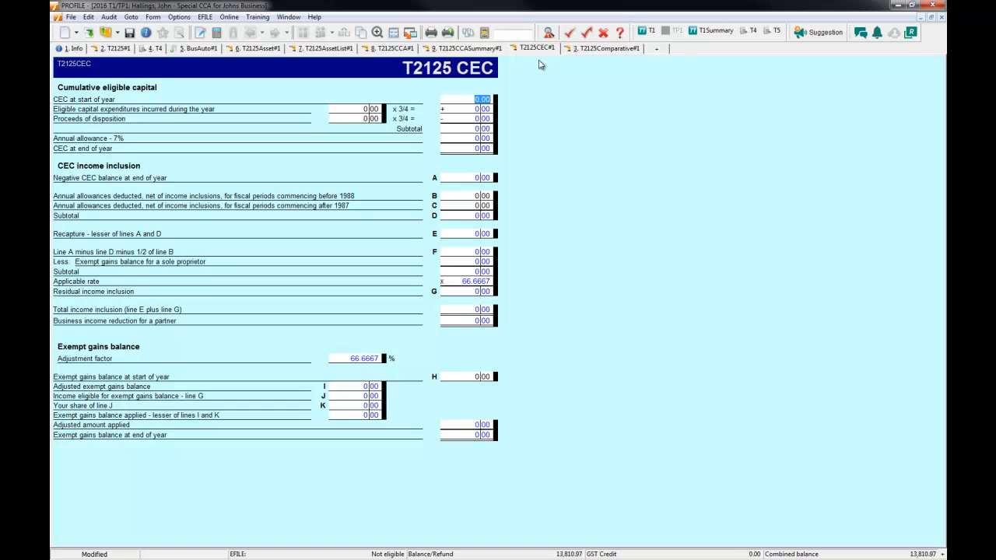
pyautogui.moveTo(610, 56)
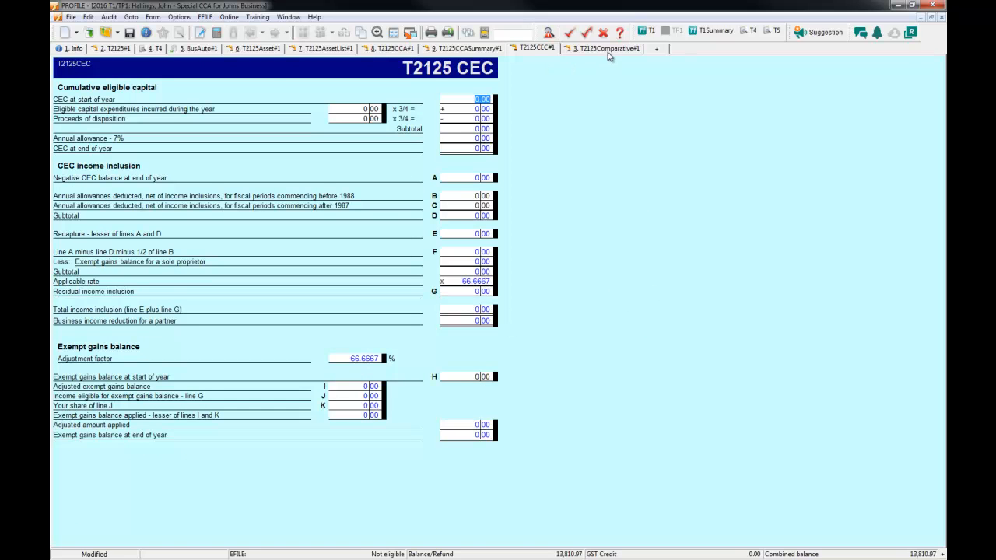
pyautogui.click(607, 49)
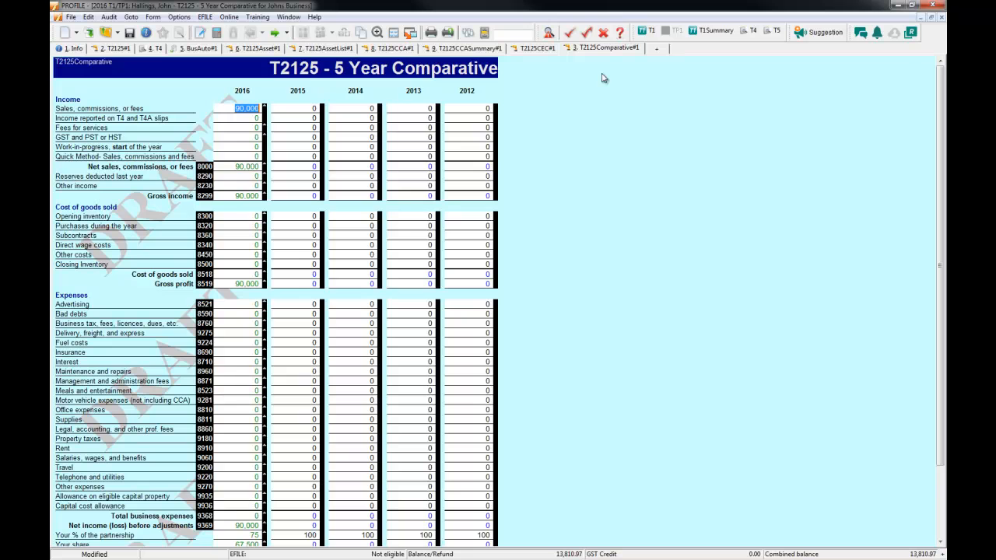
pyautogui.click(265, 48)
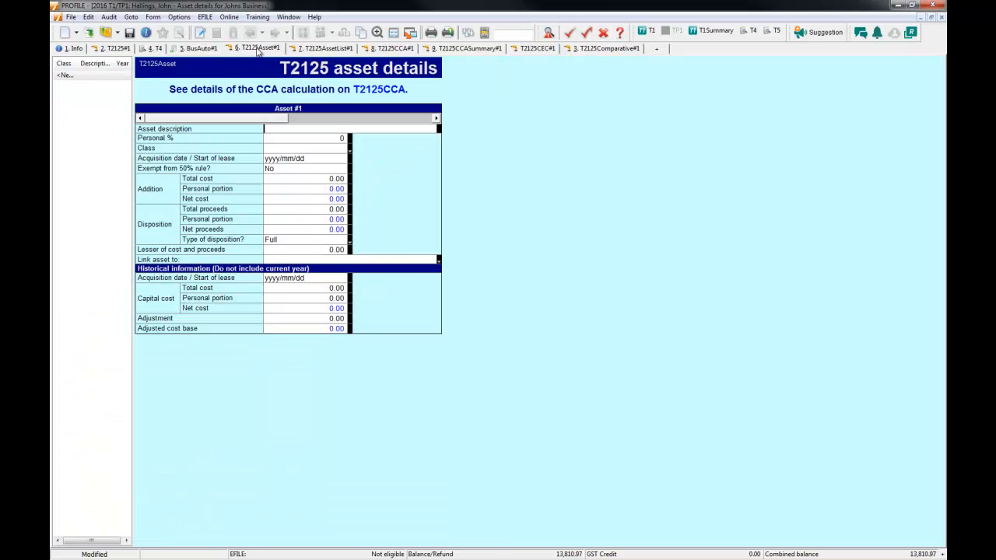
pyautogui.moveTo(261, 48)
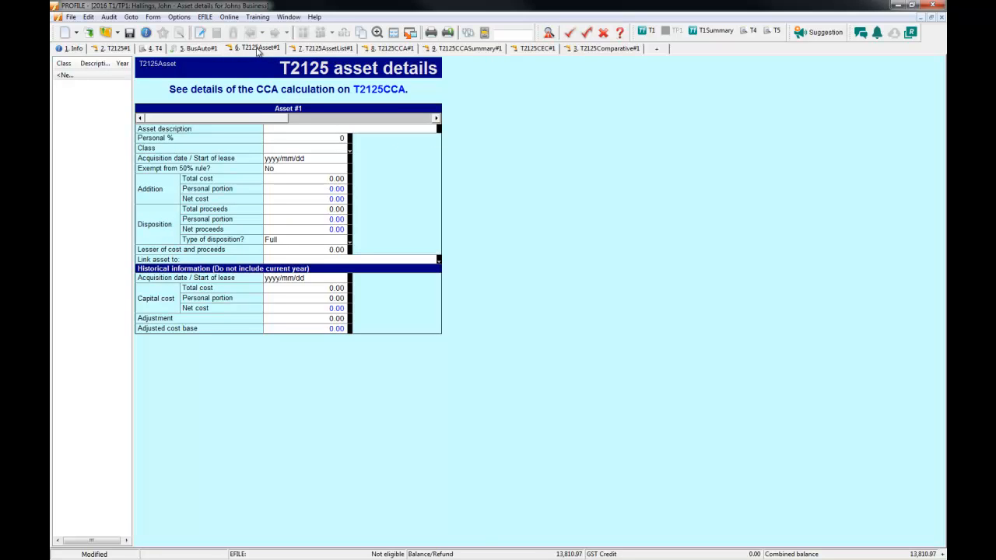
# - From the first T2125 statement, create a second blank T2125 via New form
pyautogui.click(199, 48)
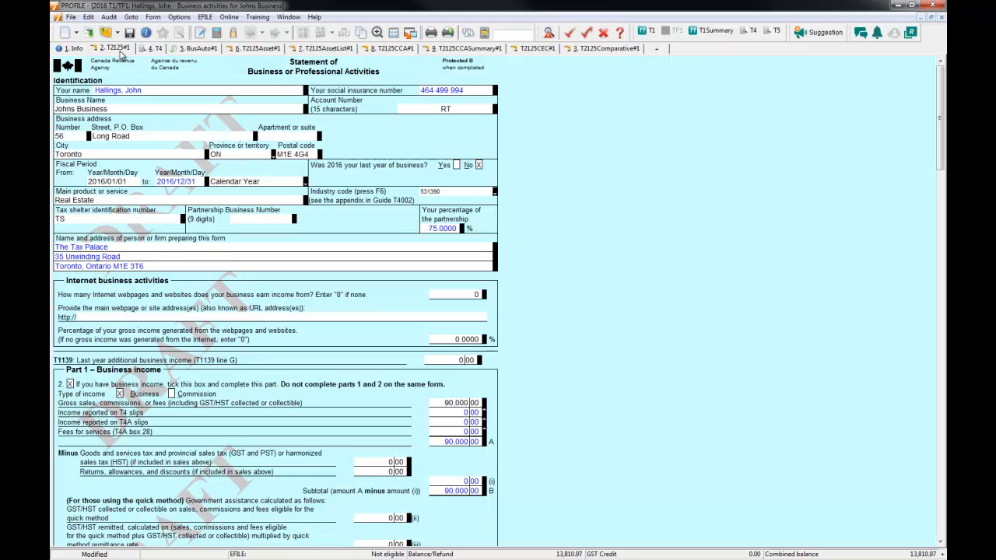
pyautogui.moveTo(548, 241)
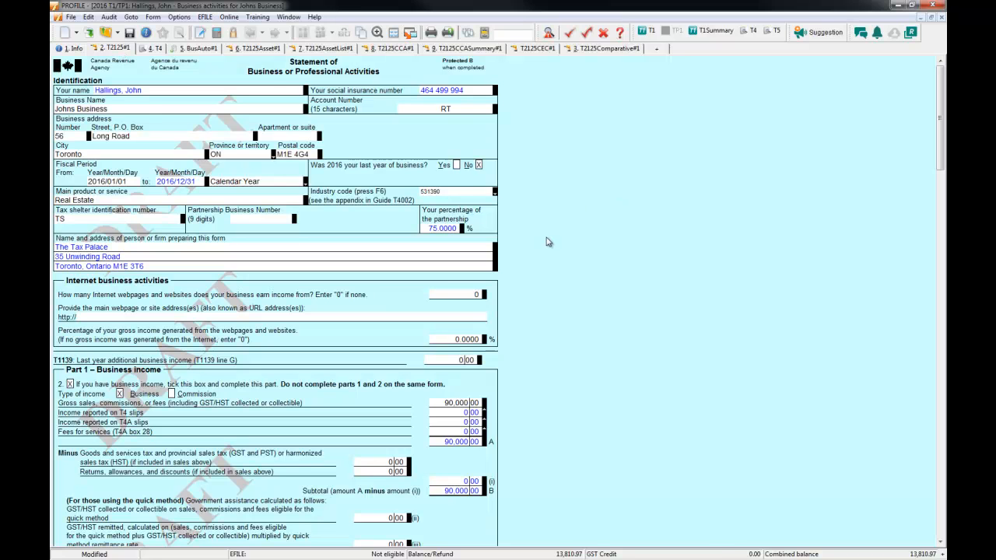
pyautogui.rightClick(548, 241)
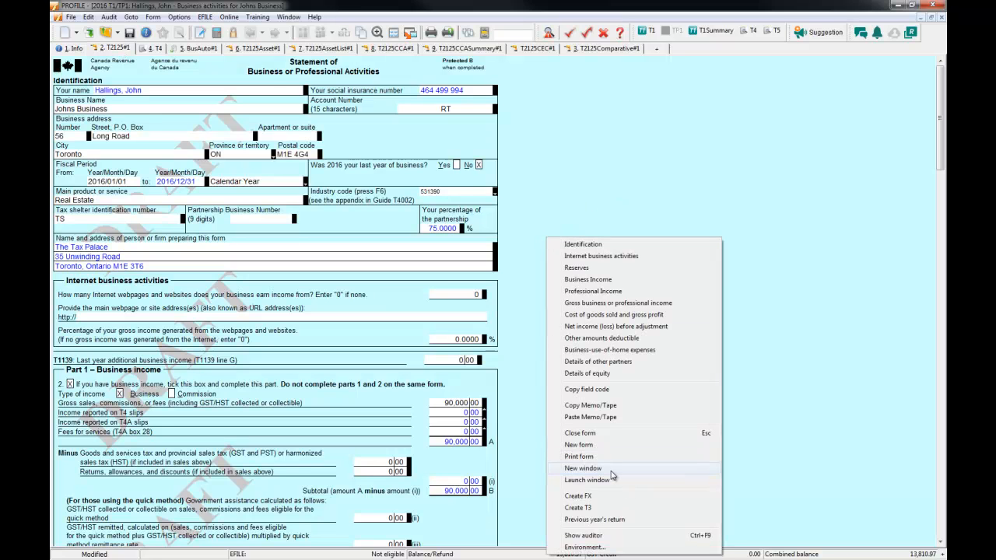
pyautogui.moveTo(579, 446)
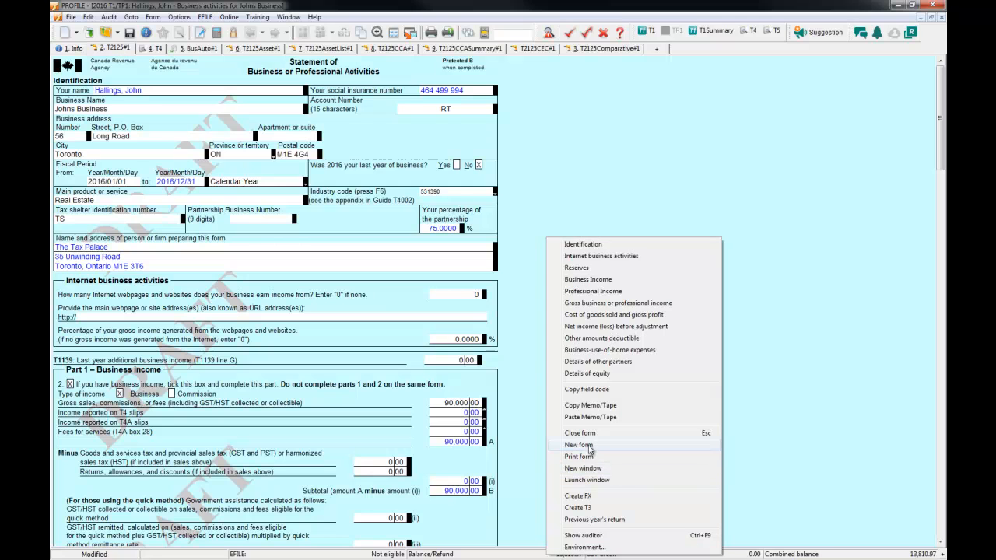
pyautogui.click(577, 445)
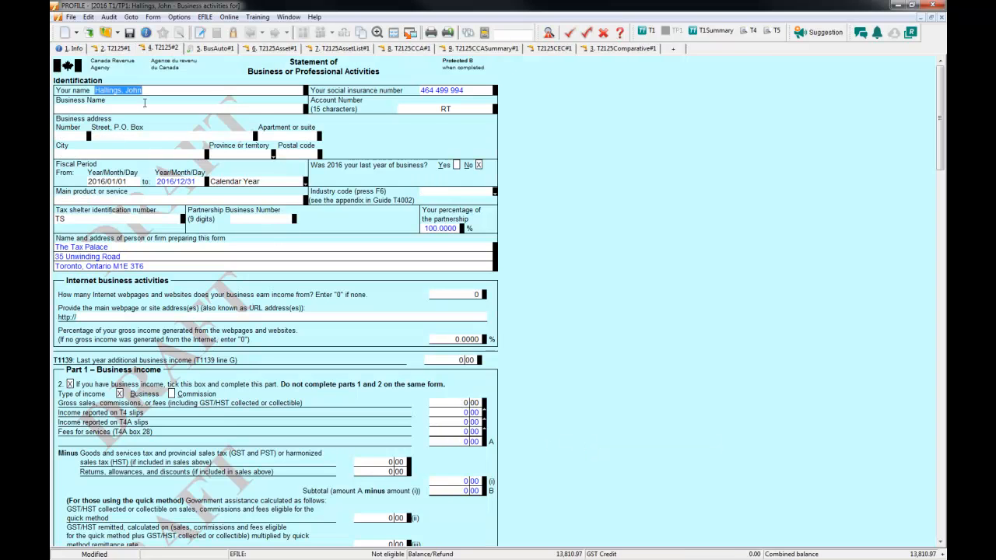
pyautogui.moveTo(159, 48)
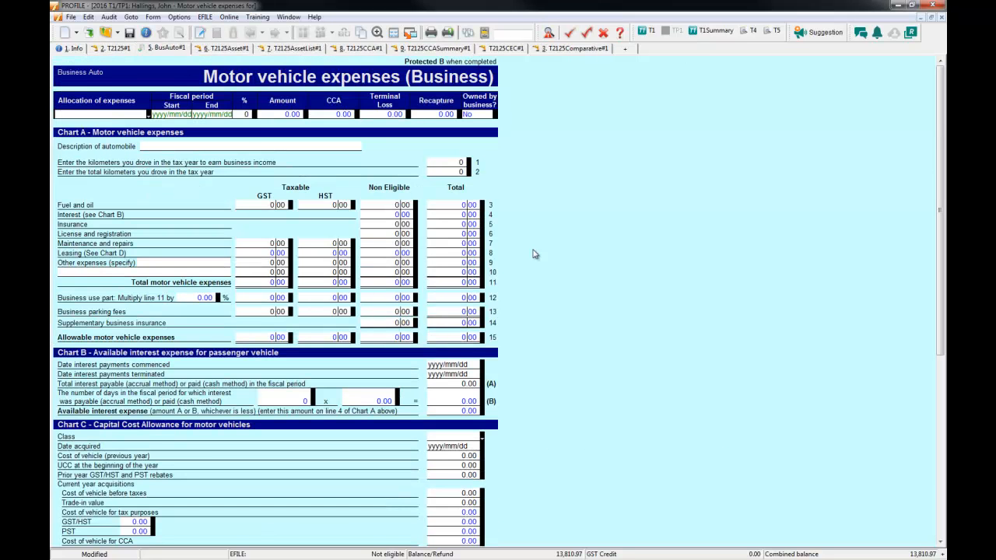
# - Create another BusAuto form via New form, then view the asset details, asset list, CCA, CCA summary, CEC and 5 Year Comparative
pyautogui.rightClick(535, 254)
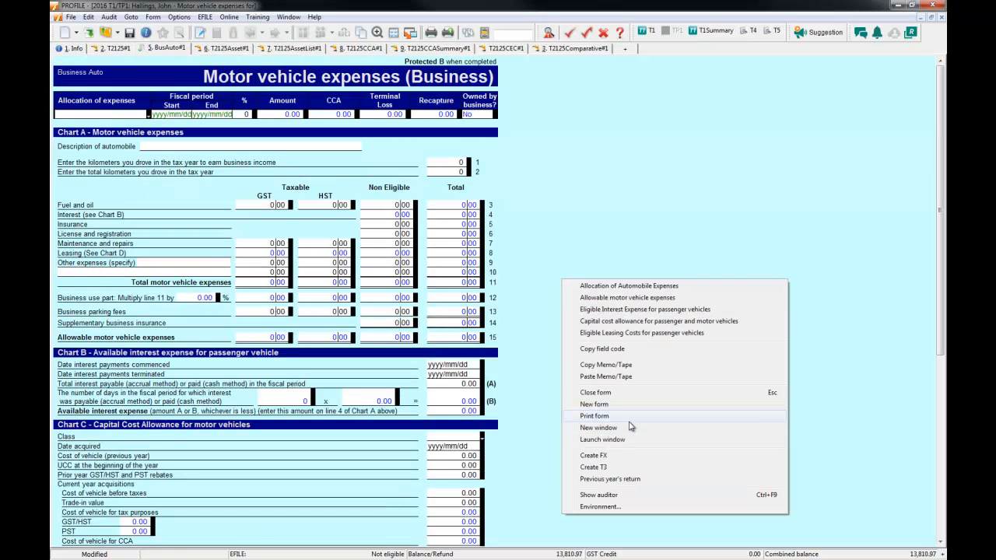
pyautogui.click(593, 405)
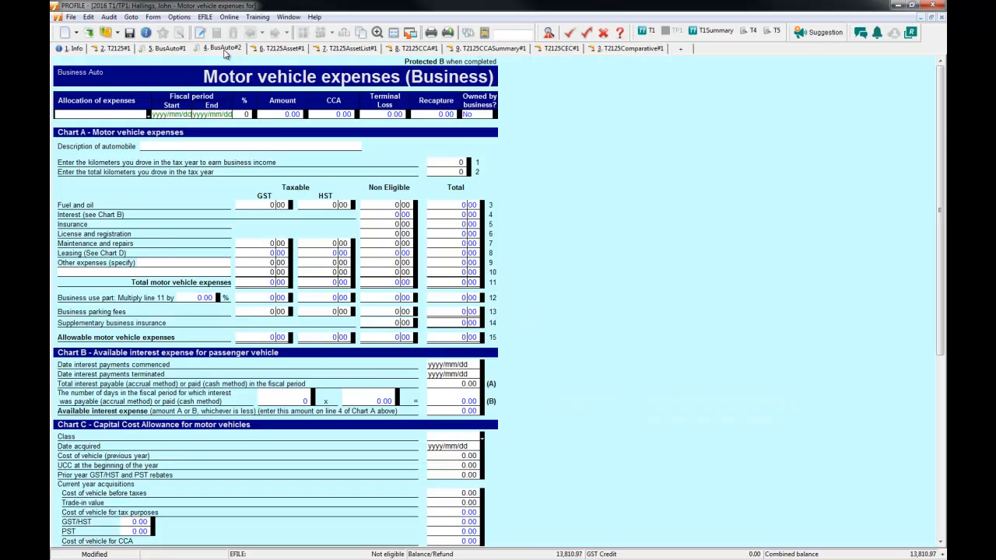
pyautogui.click(224, 48)
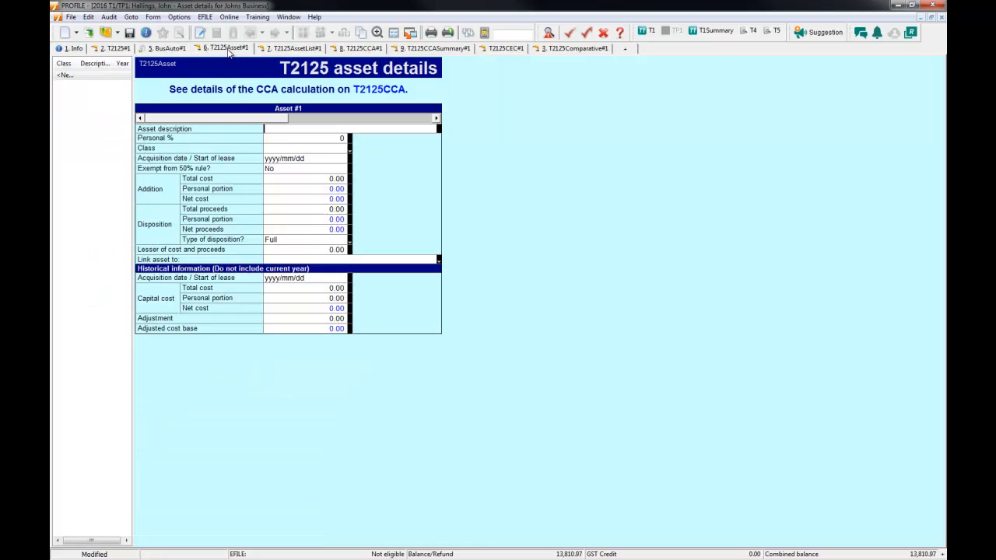
pyautogui.click(294, 48)
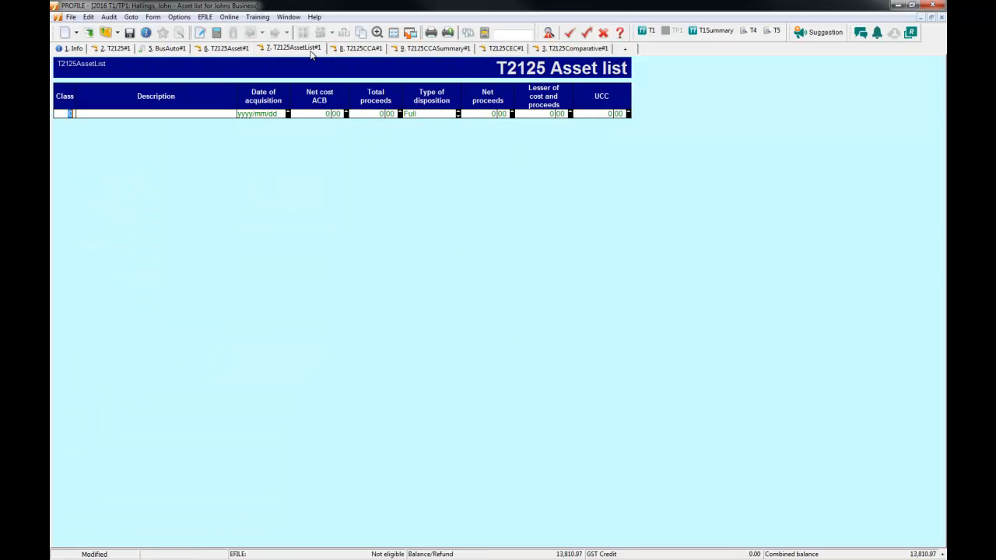
pyautogui.click(359, 49)
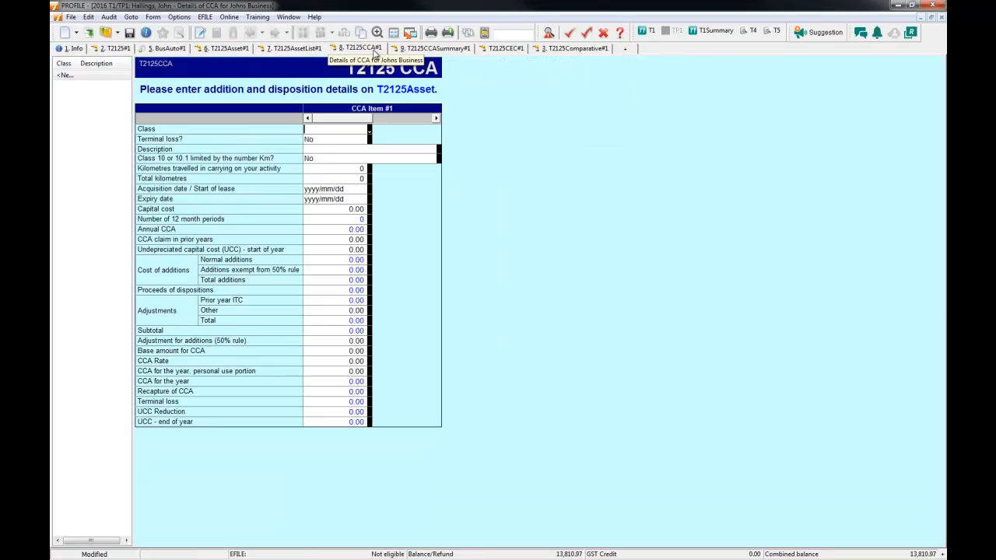
pyautogui.click(436, 49)
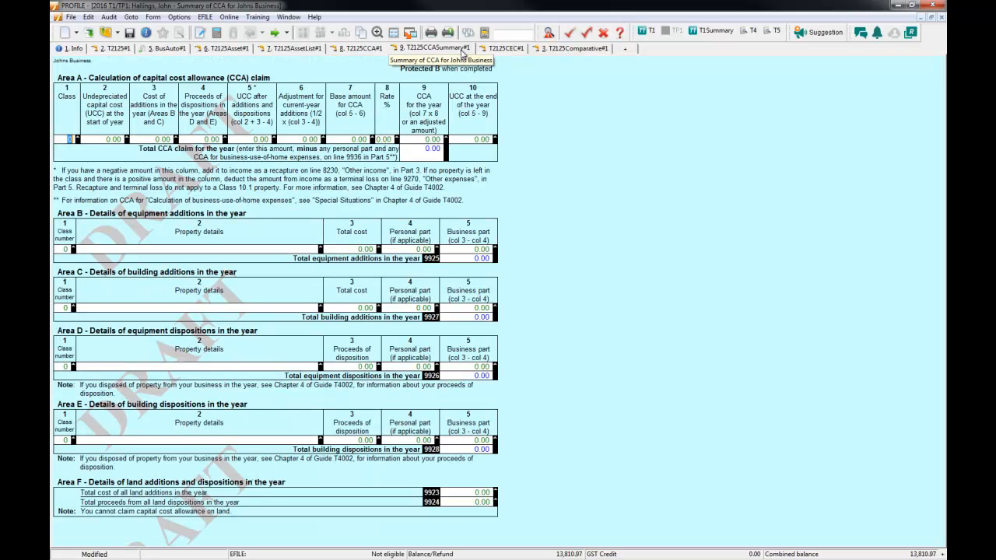
pyautogui.click(504, 49)
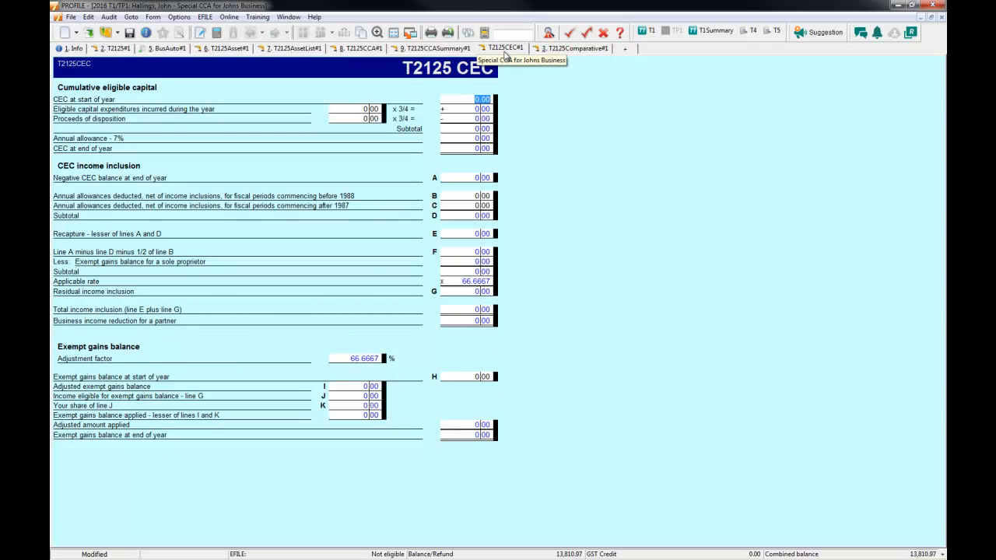
pyautogui.click(568, 48)
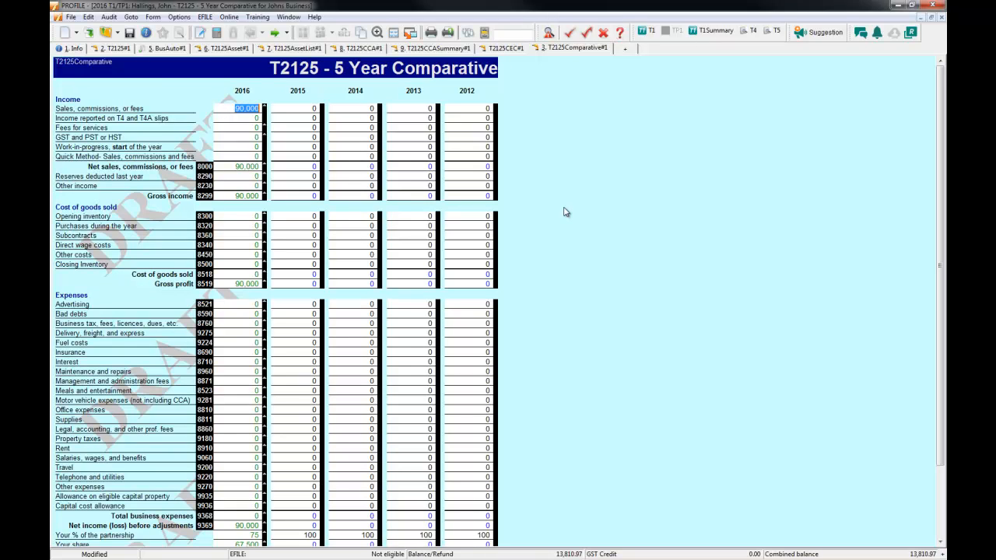
pyautogui.rightClick(567, 211)
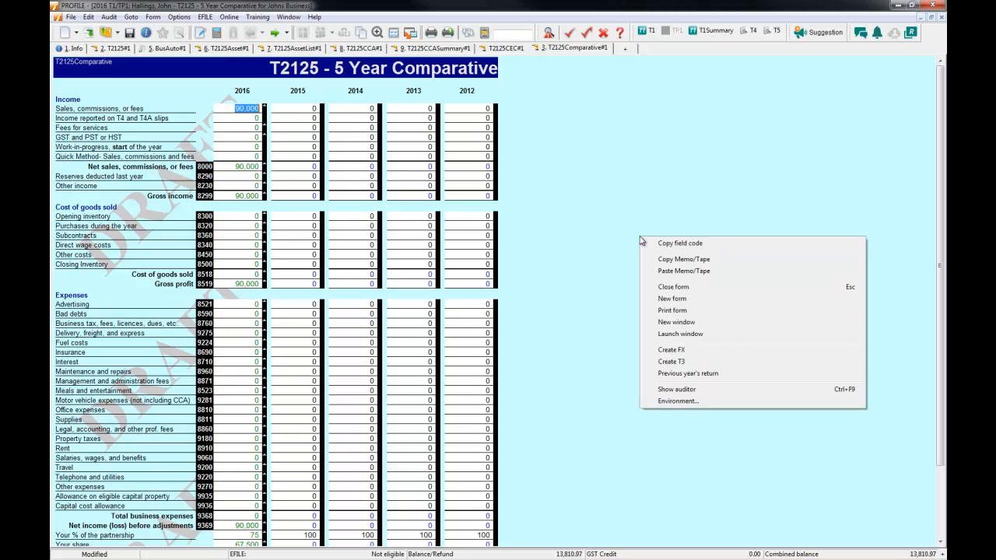
pyautogui.moveTo(692, 302)
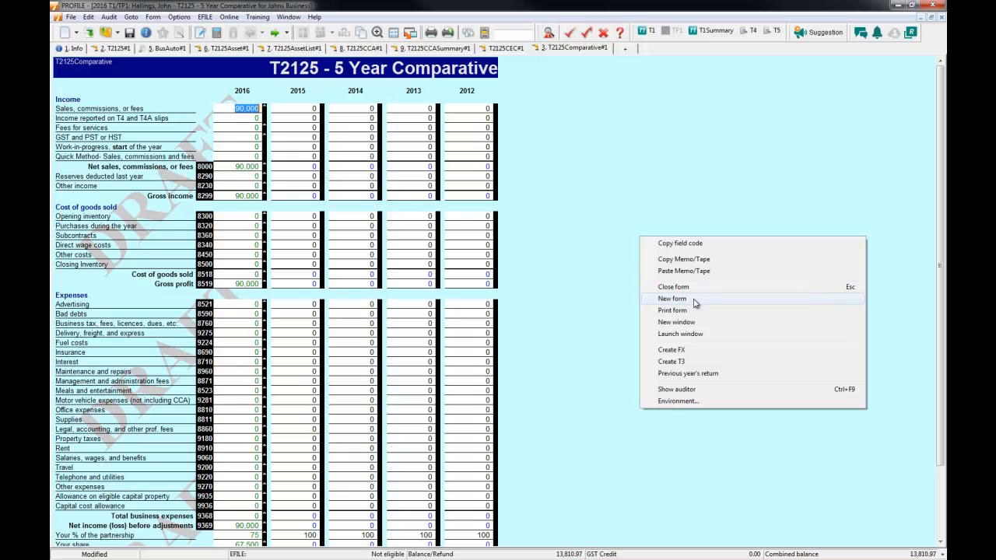
pyautogui.moveTo(702, 322)
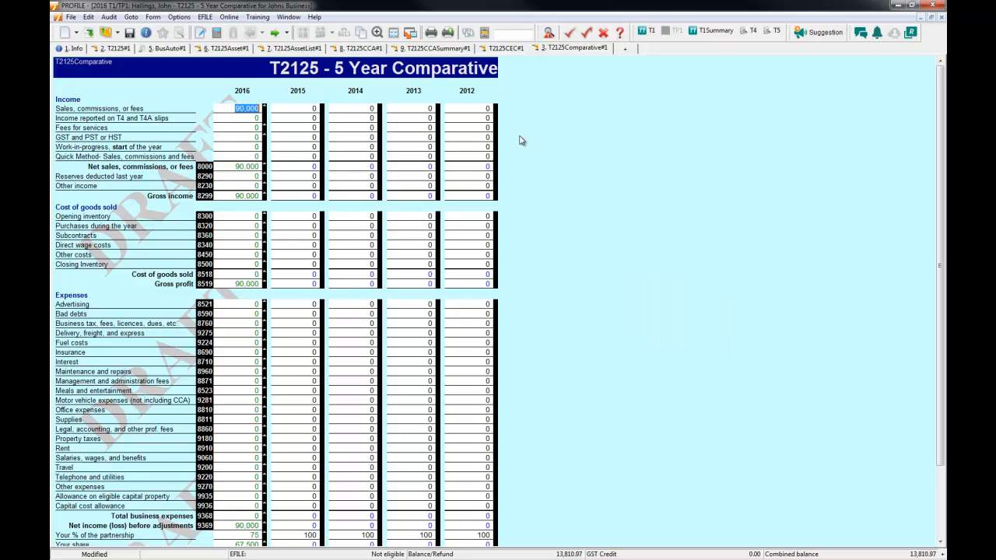
# - Show the Form menu commands for opening, creating, clearing and deleting forms, twice
pyautogui.click(153, 15)
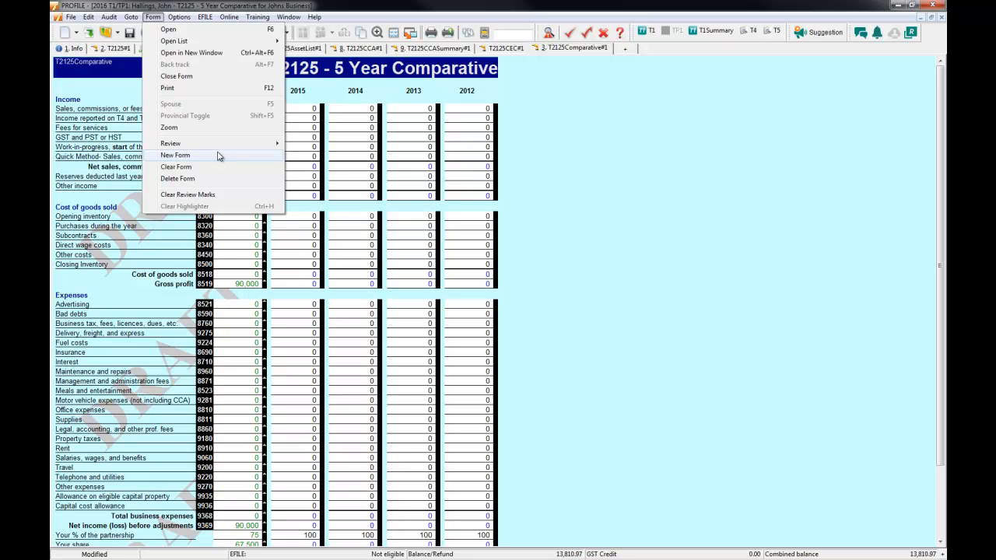
pyautogui.moveTo(226, 169)
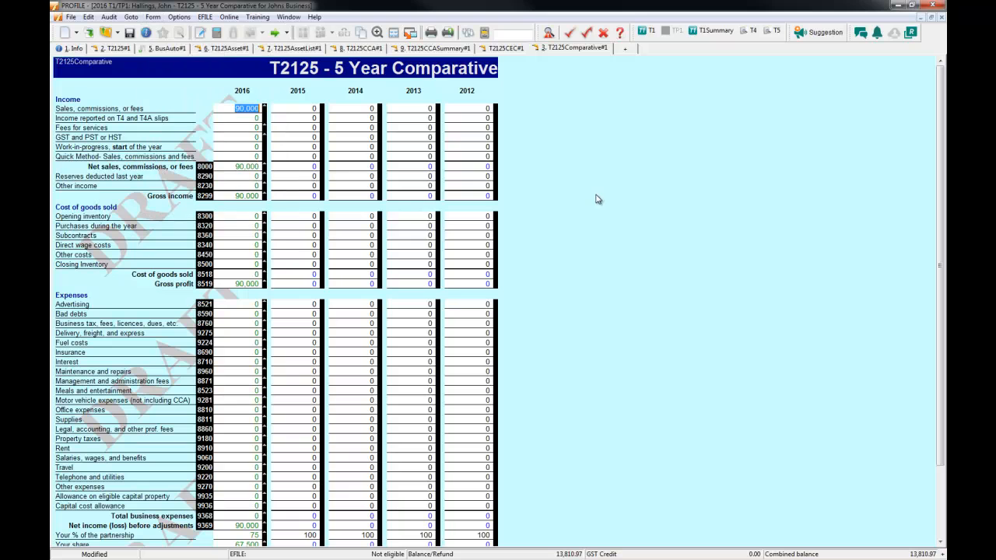
pyautogui.moveTo(592, 159)
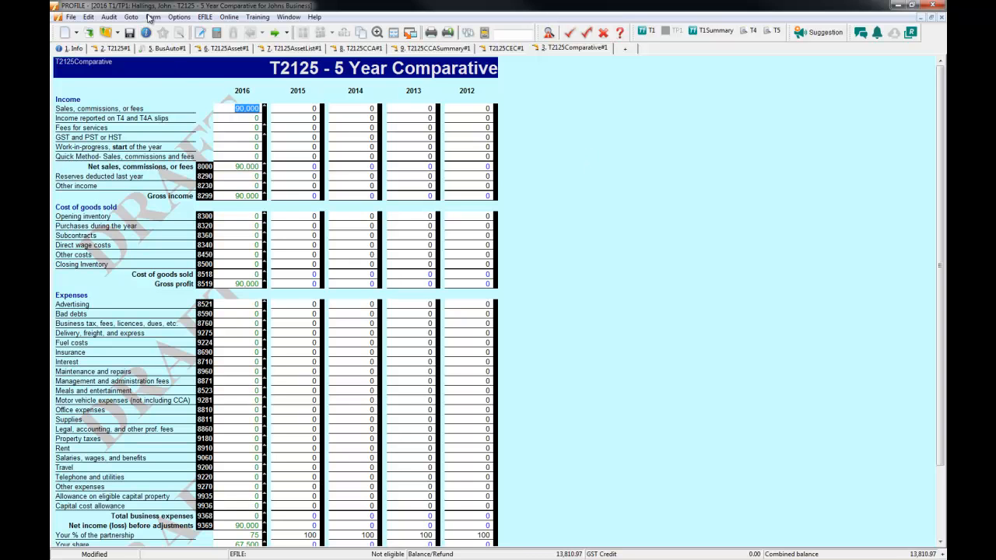
pyautogui.click(174, 16)
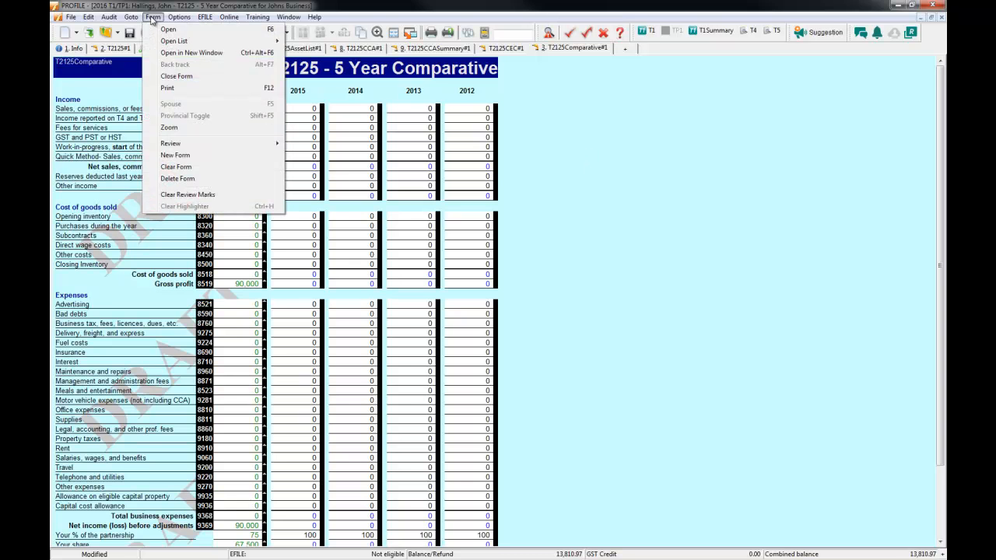